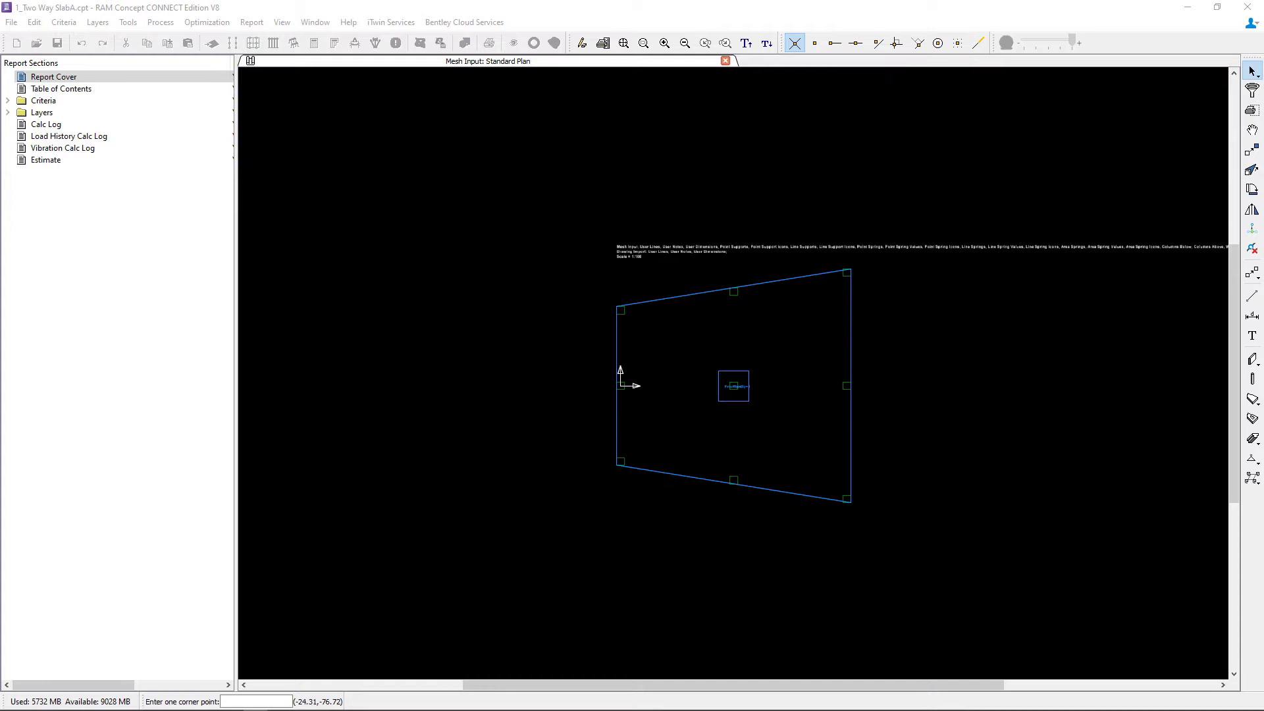
Open the Latitude and Longitude Design Spans plans from the Layers menu
click(97, 21)
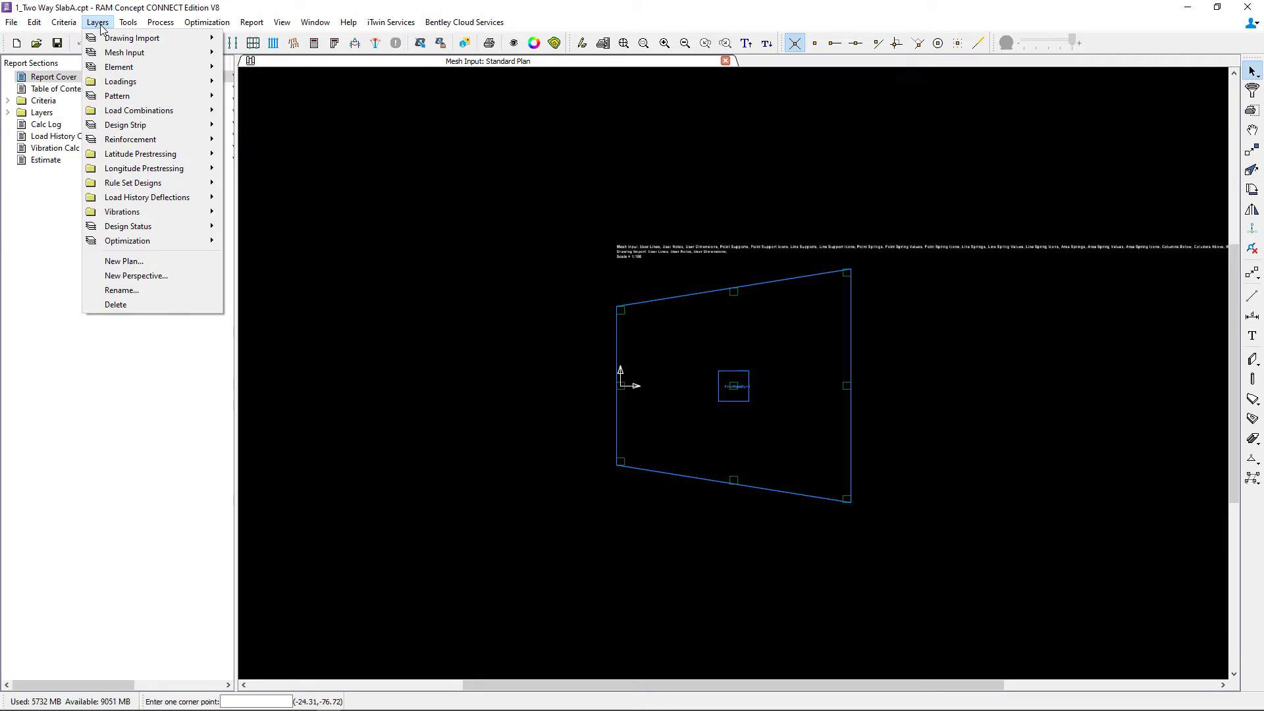
mouse_move(126, 125)
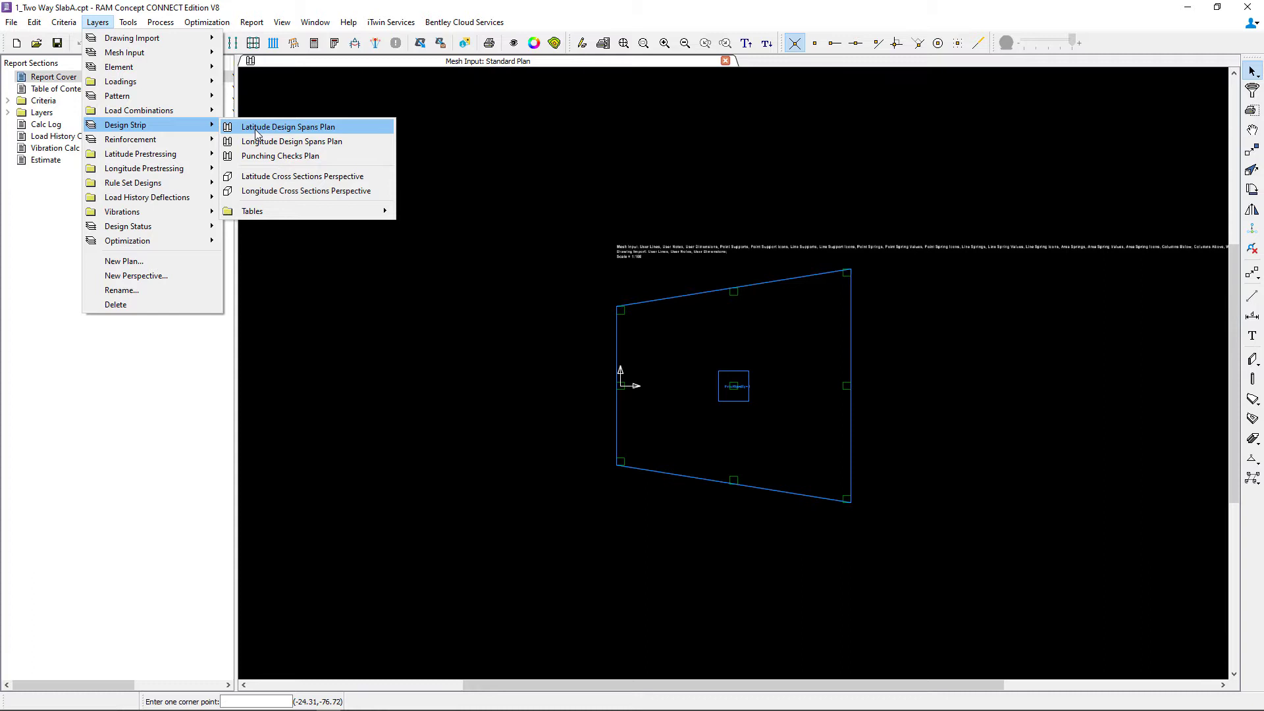
click(287, 127)
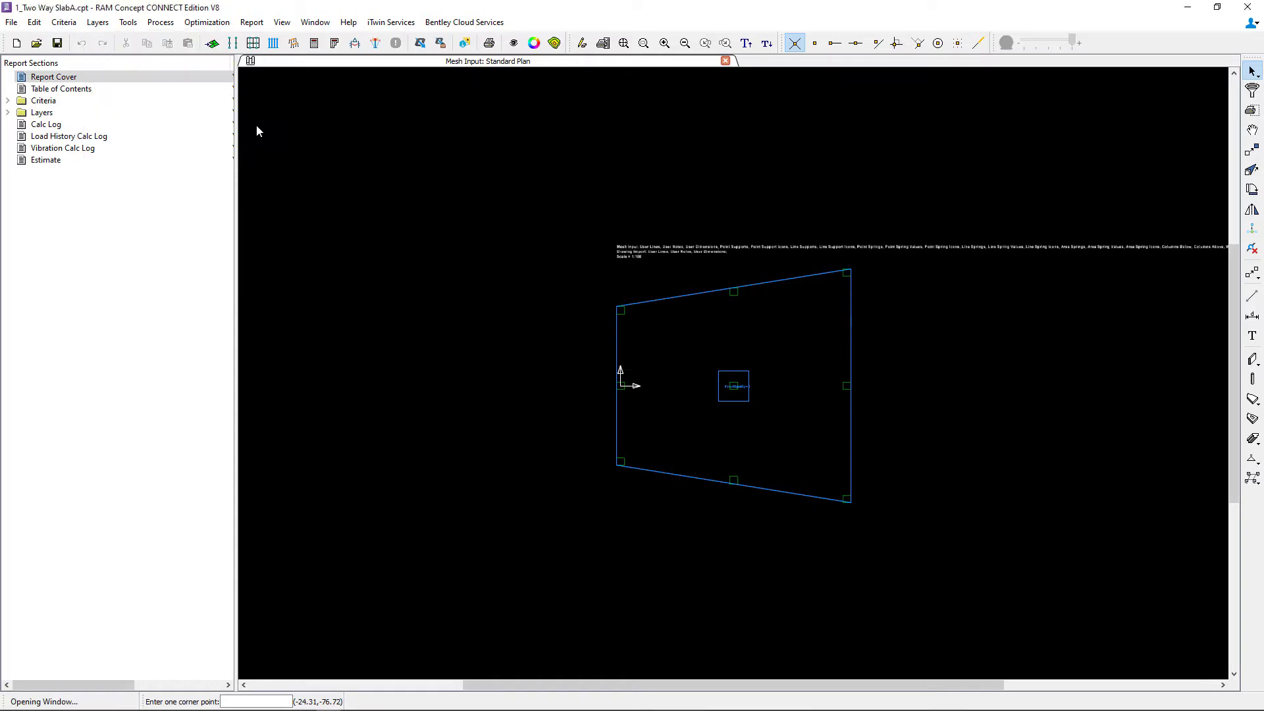
click(97, 22)
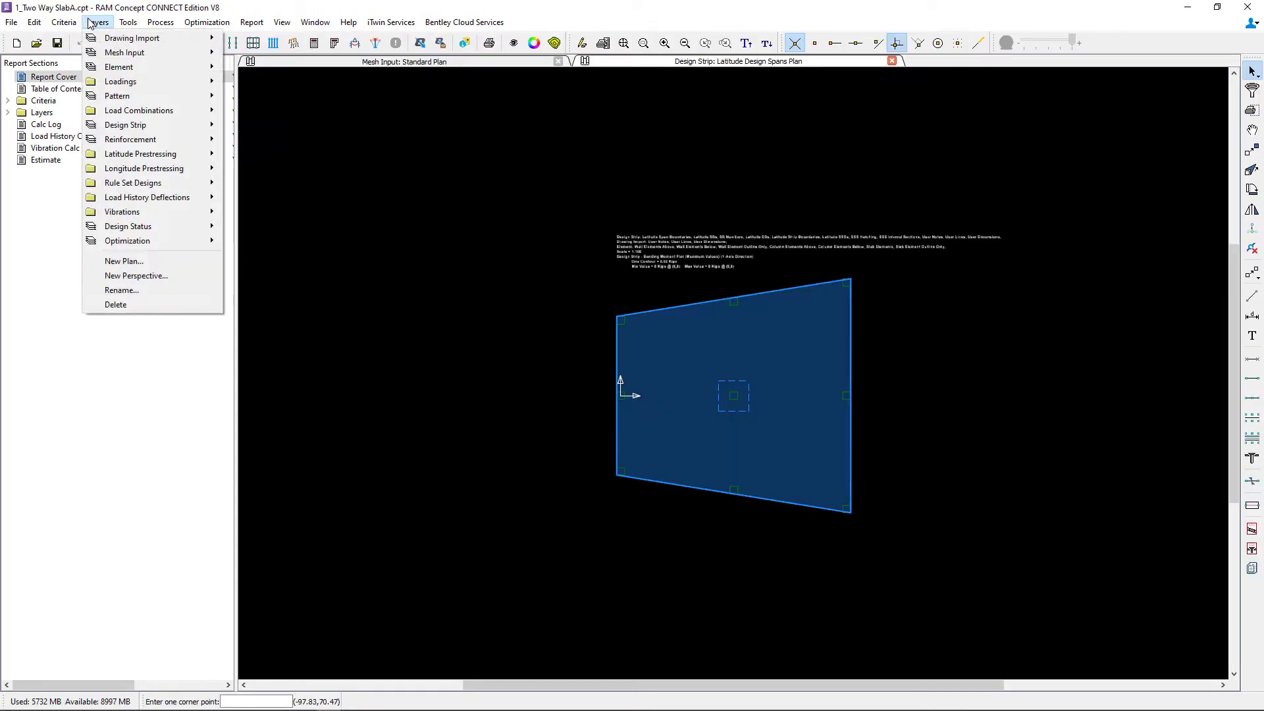
mouse_move(139, 111)
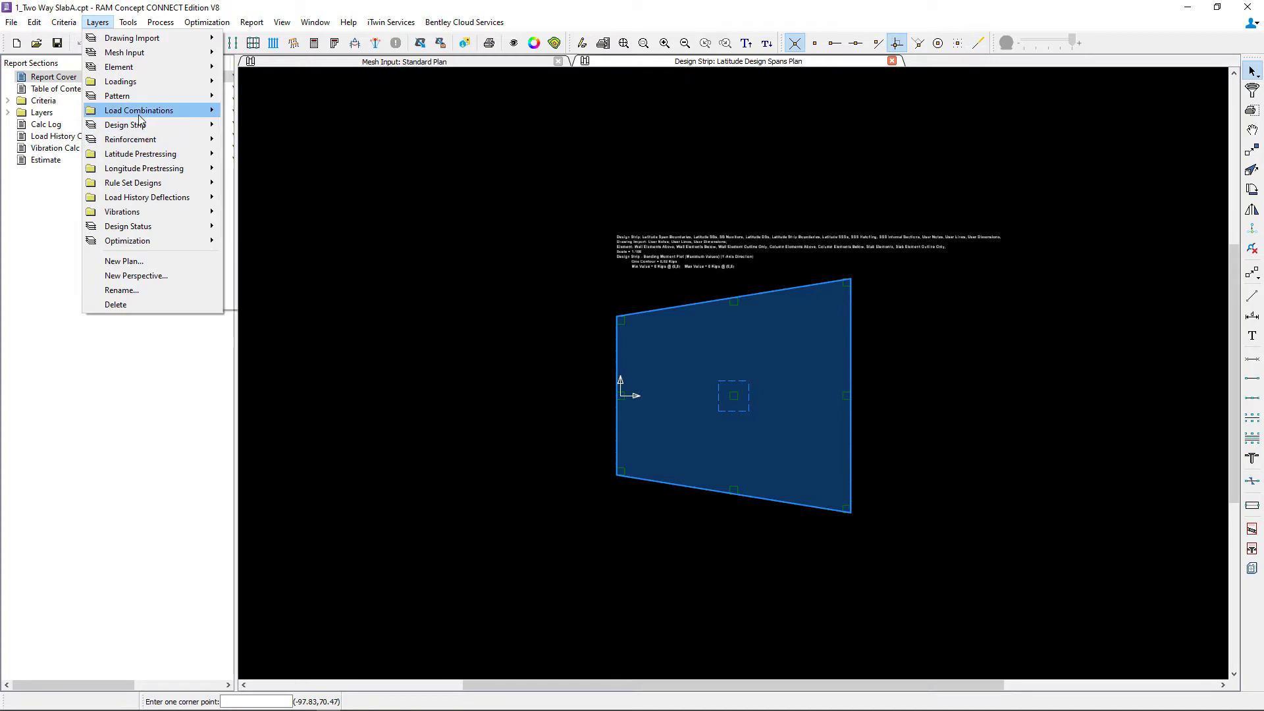
mouse_move(126, 125)
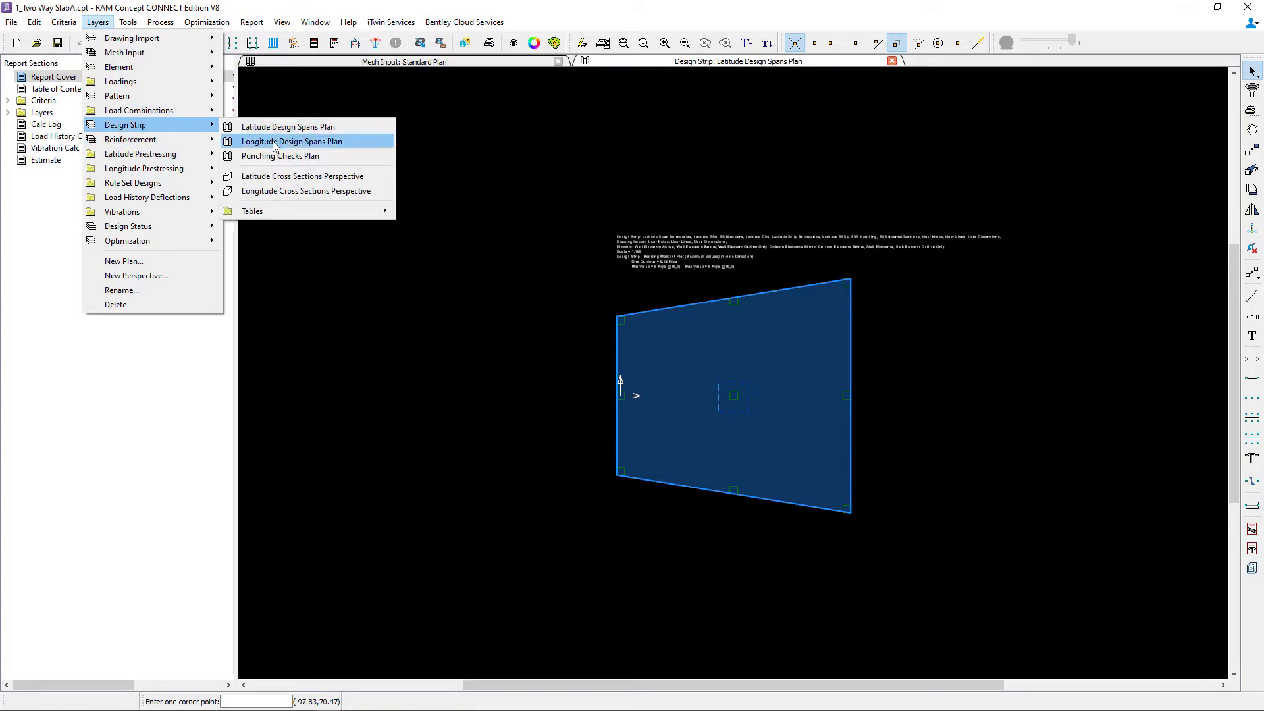
click(292, 140)
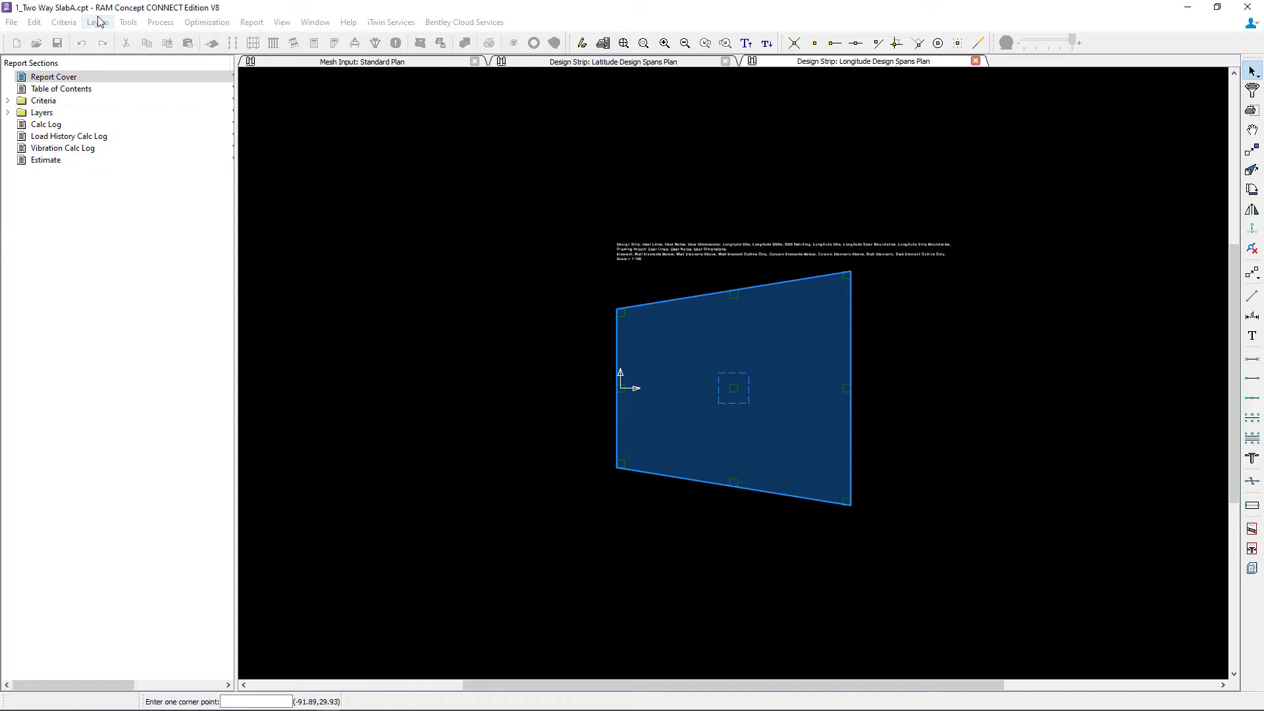
Open the Element layer's Standard Plan showing the finite-element mesh
click(97, 22)
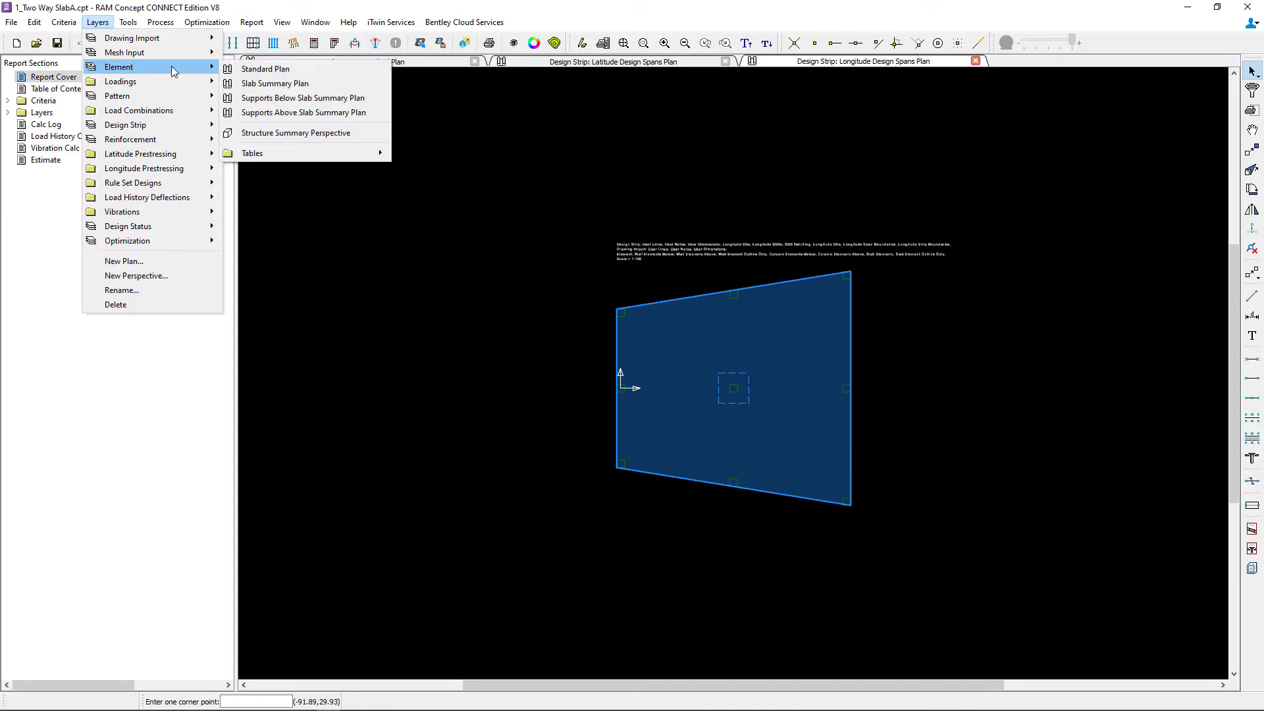
click(264, 68)
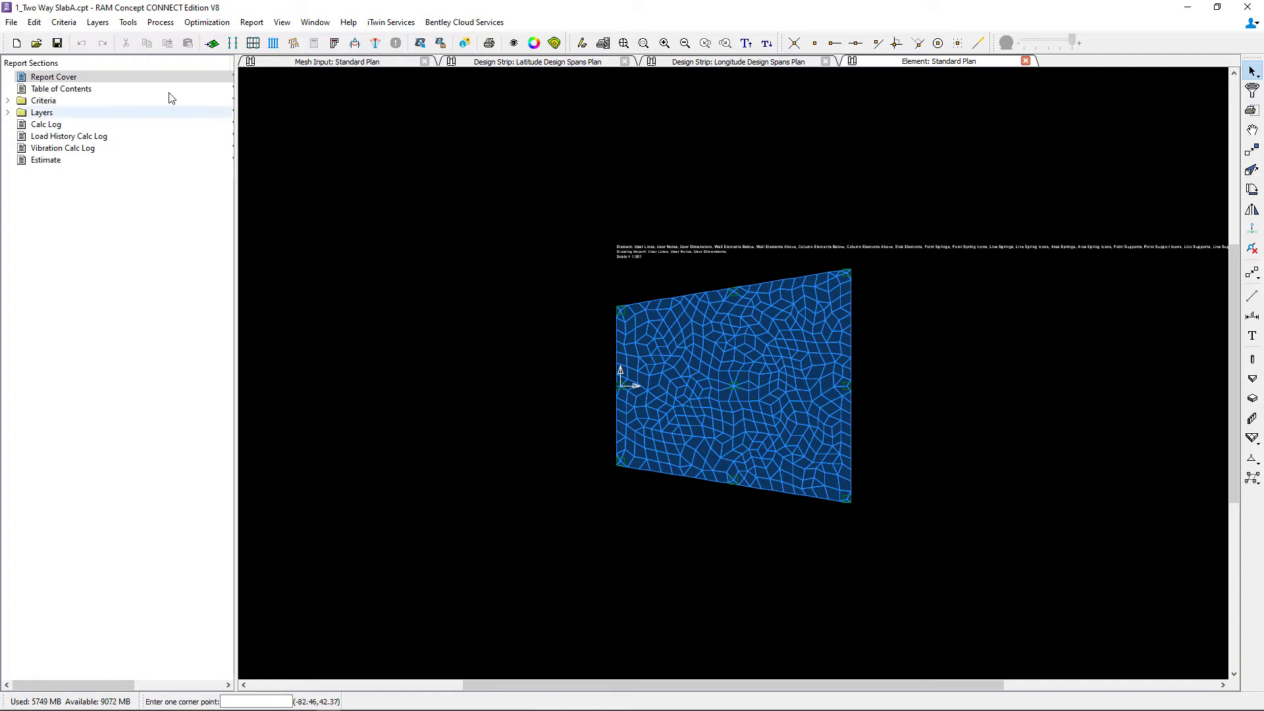
Open the Design Status plan and bring up the layer list again for the reinforcement plan
click(97, 22)
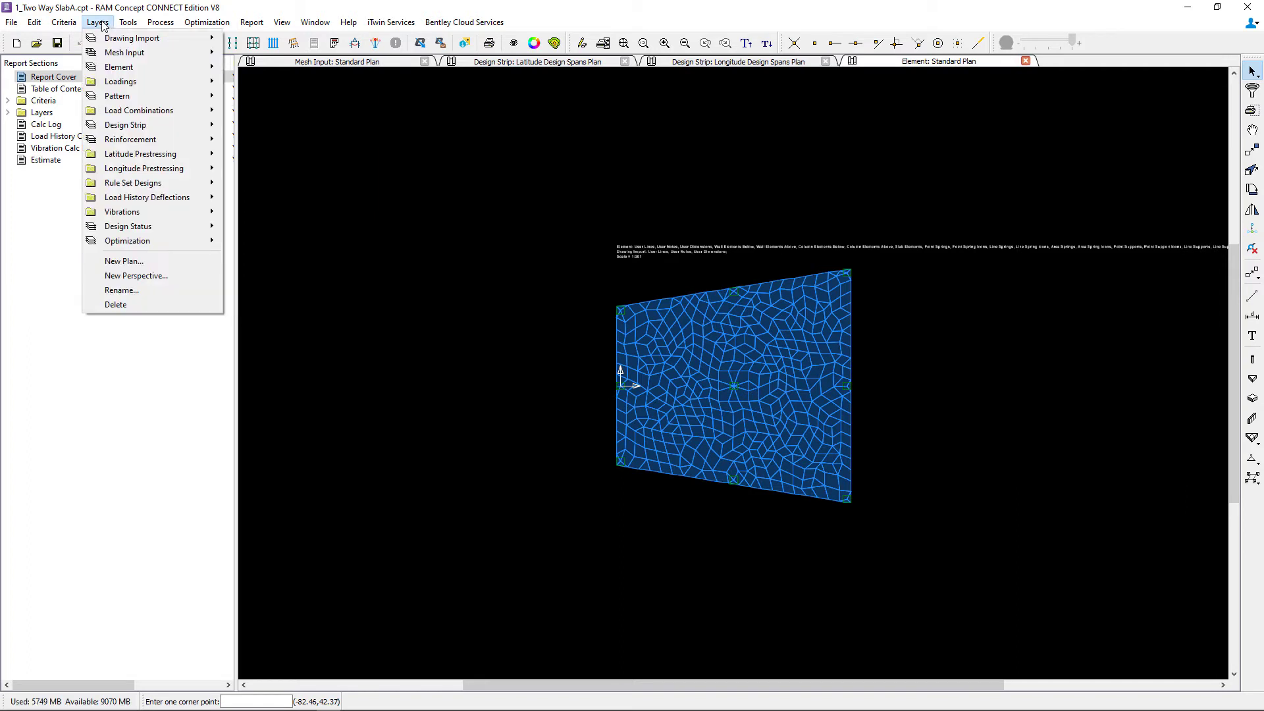
mouse_move(127, 226)
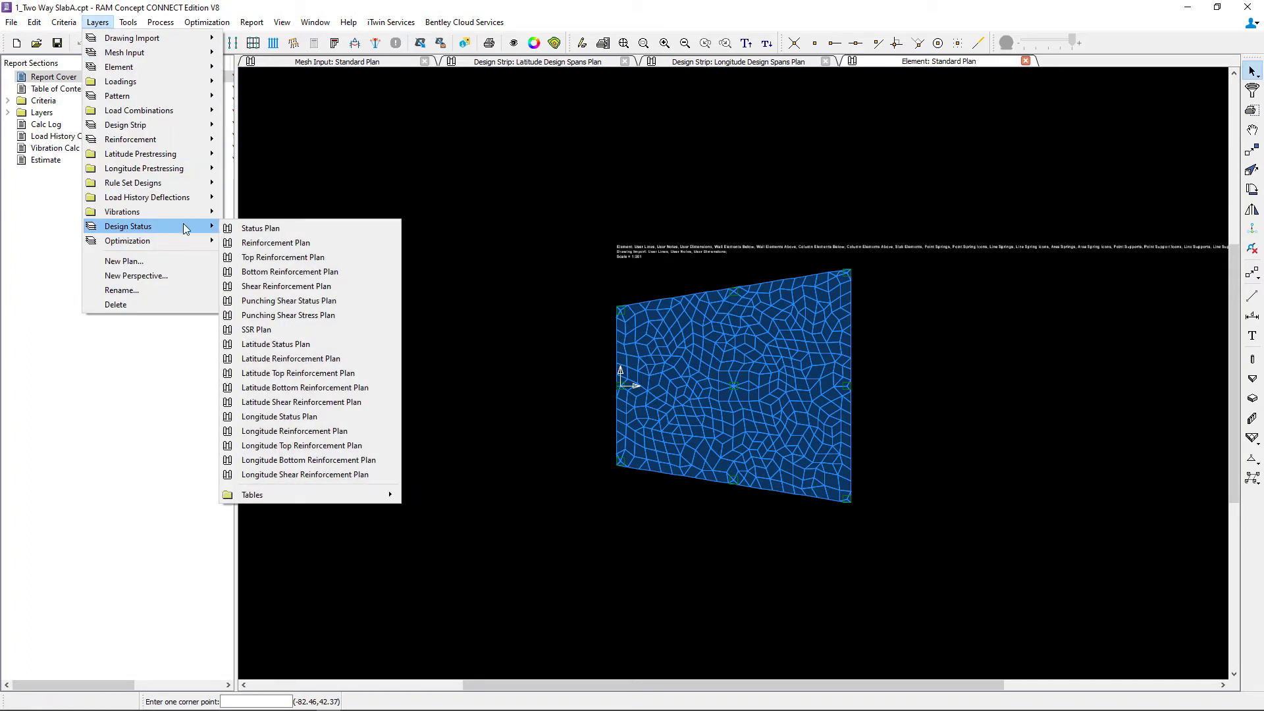
click(260, 228)
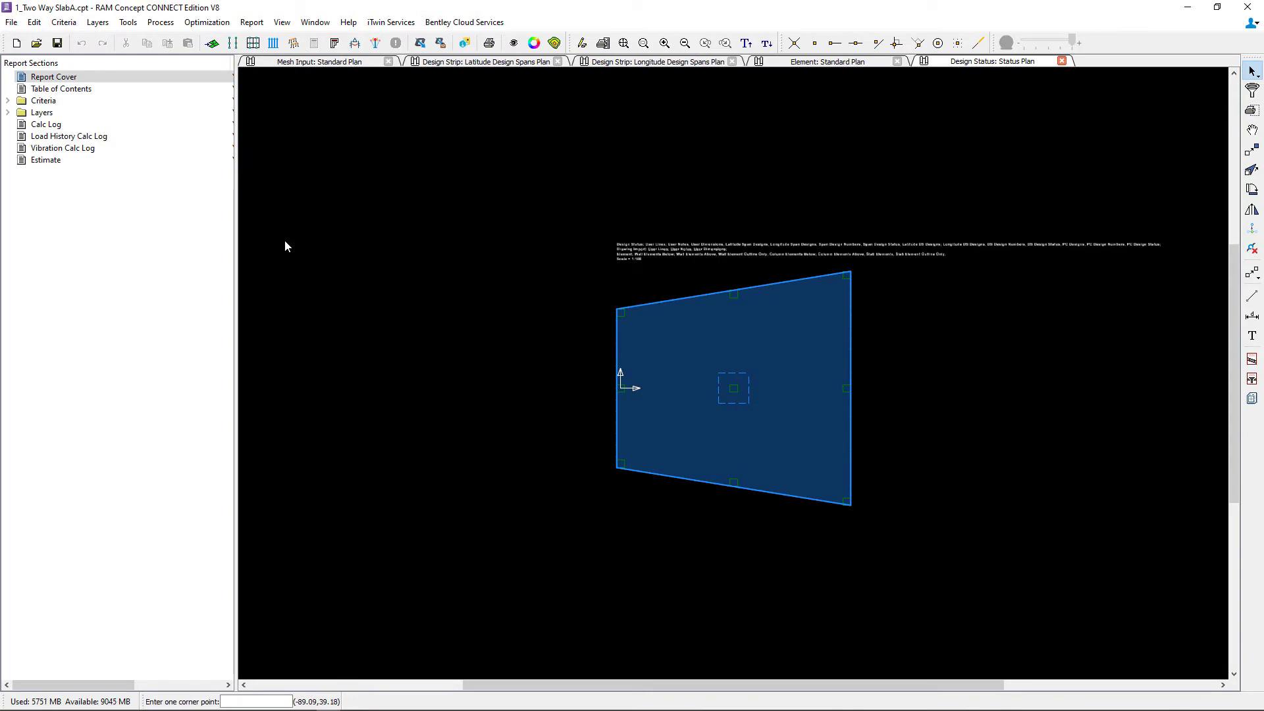
click(97, 22)
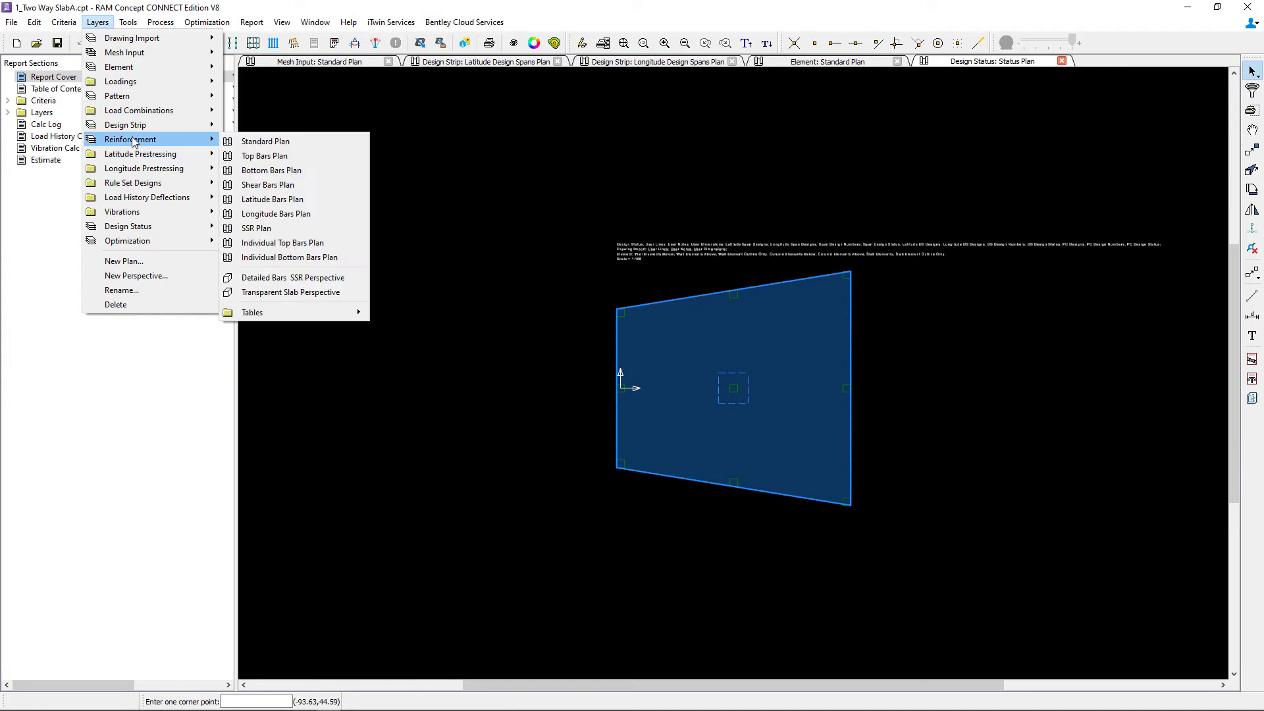
mouse_move(141, 154)
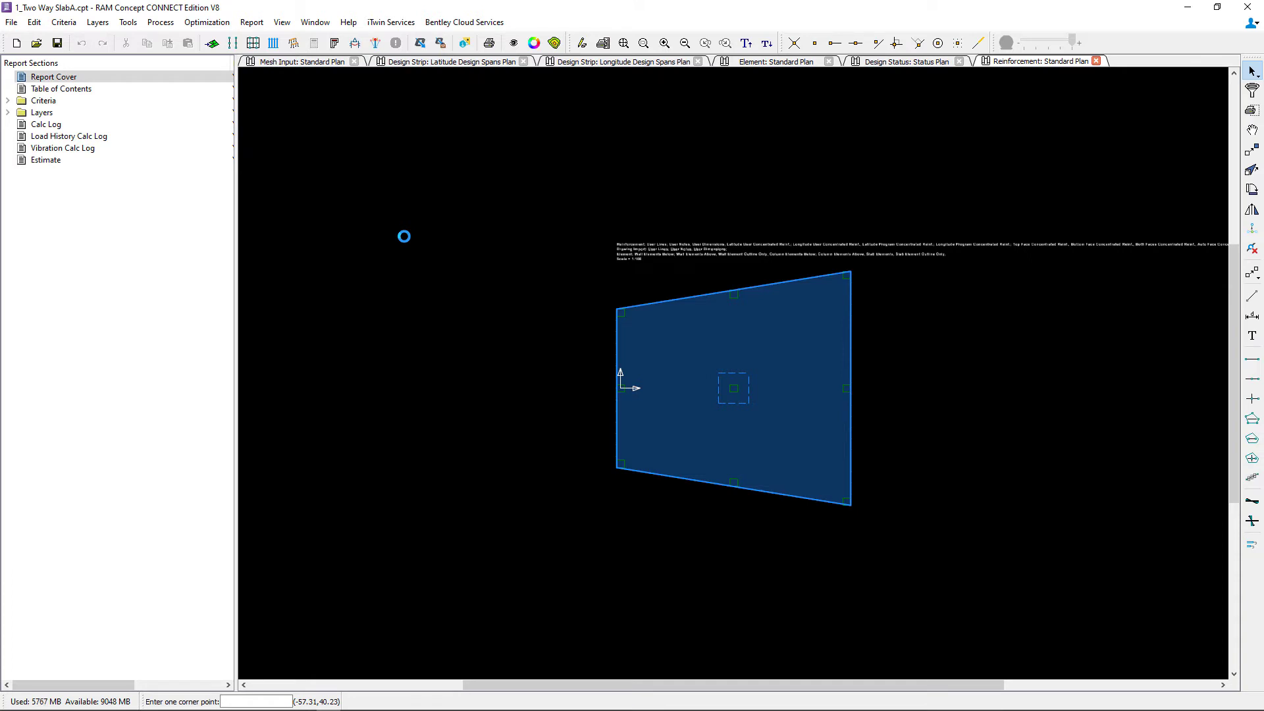
mouse_move(607, 234)
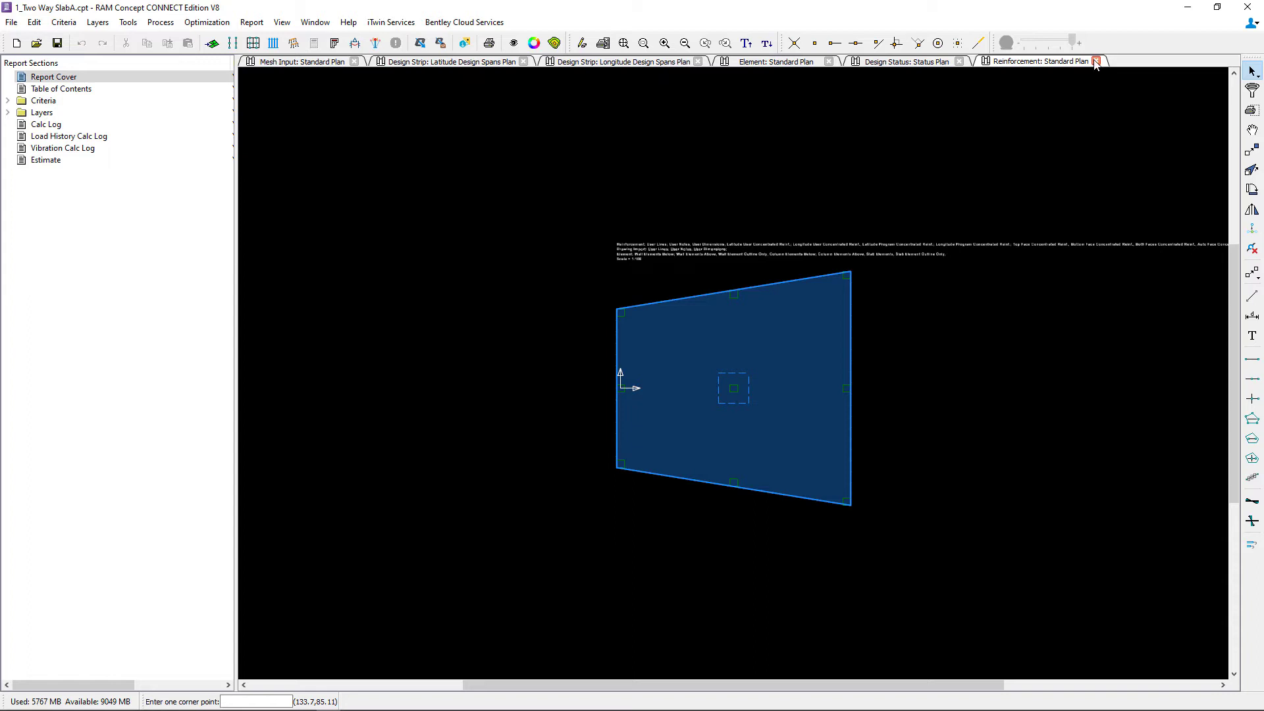
Close the Reinforcement plan view
click(1096, 61)
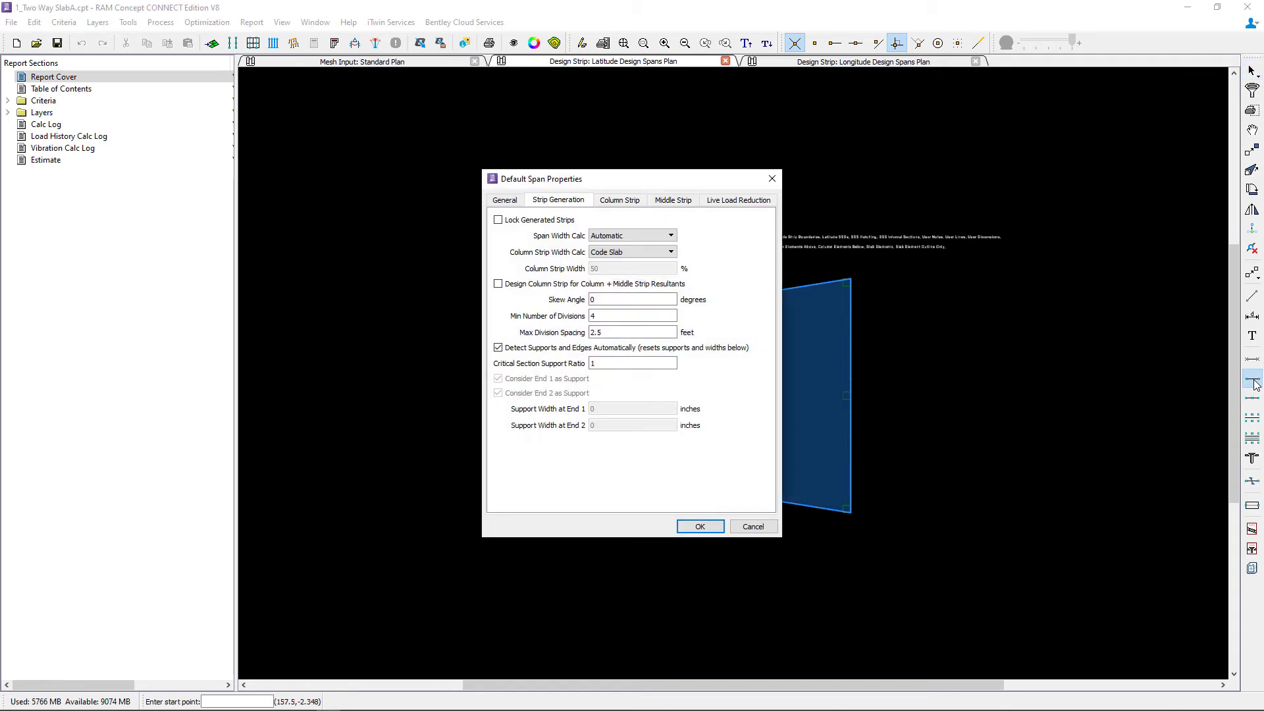
Show the General settings: Latitude span set and Class T (normal) environment
click(504, 200)
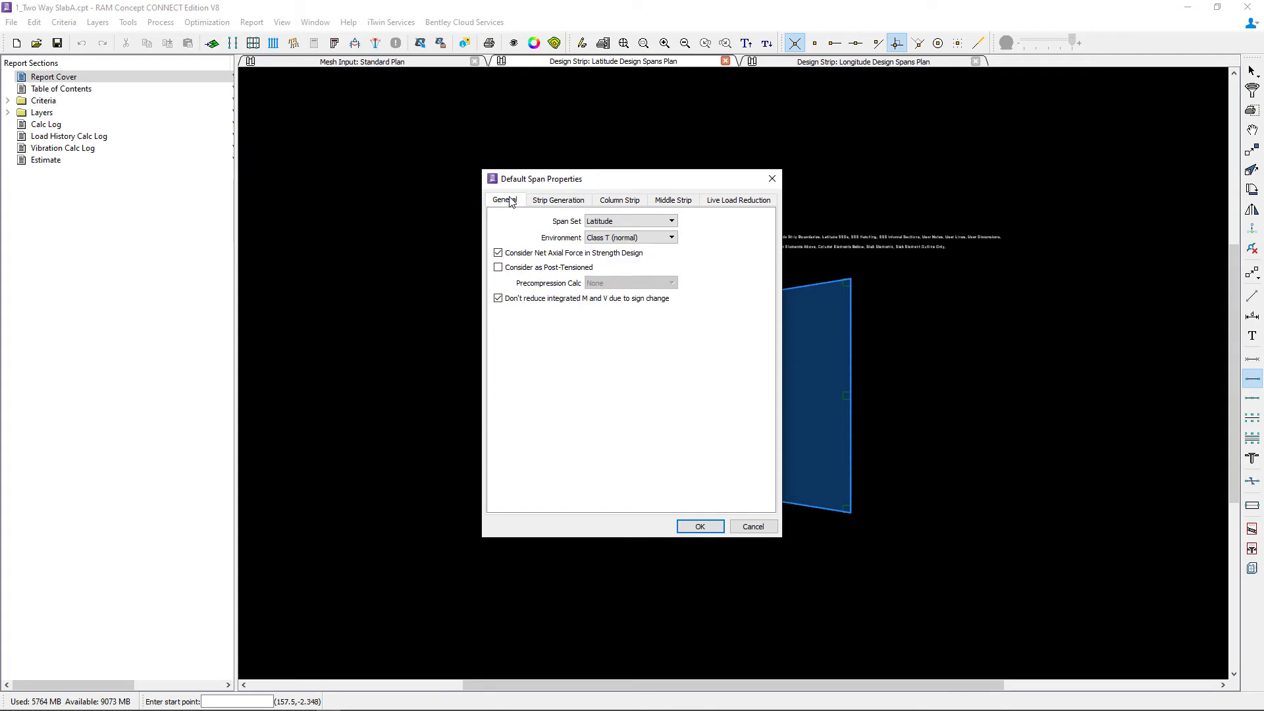
mouse_move(414, 211)
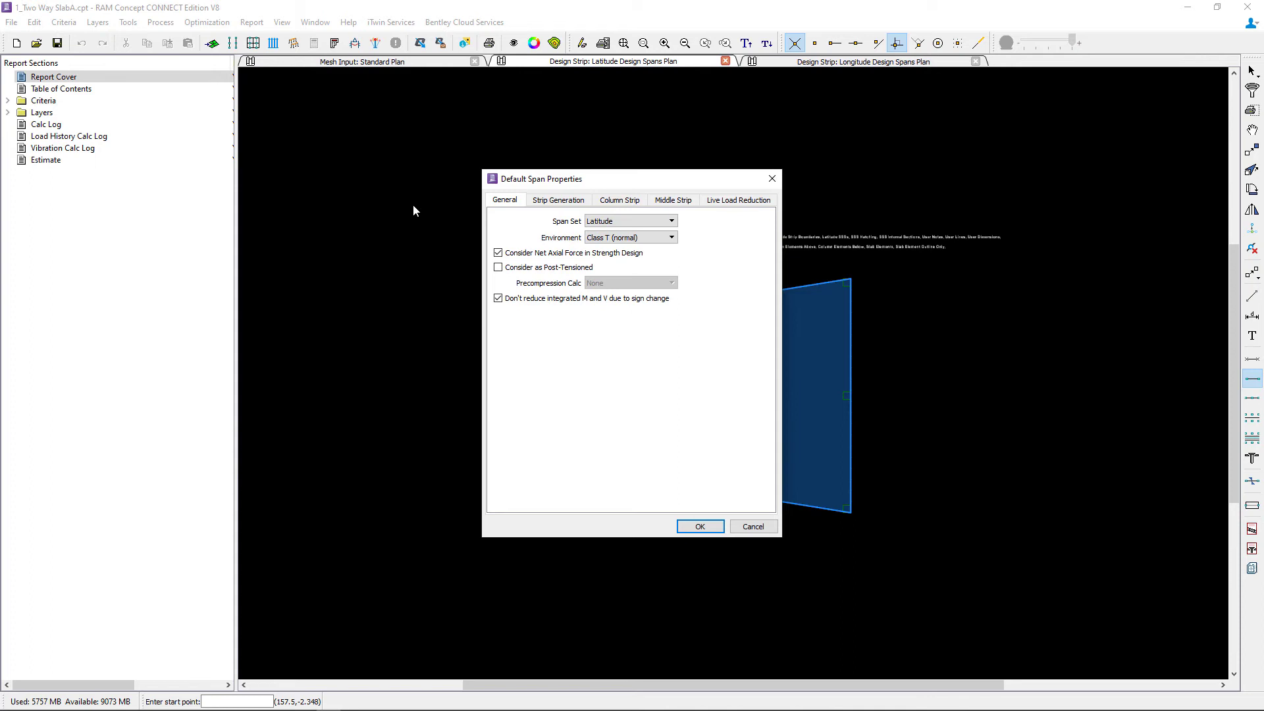
mouse_move(521, 216)
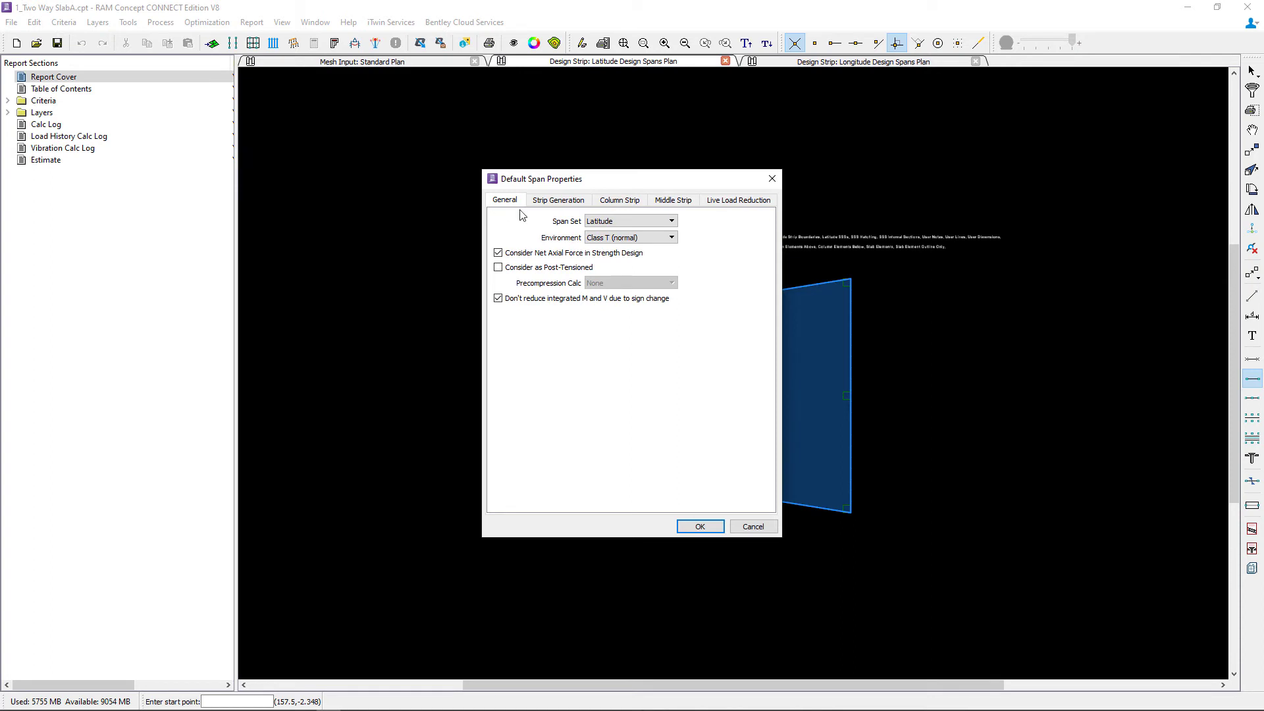
Review the span set choices and keep Latitude as the span set
click(672, 221)
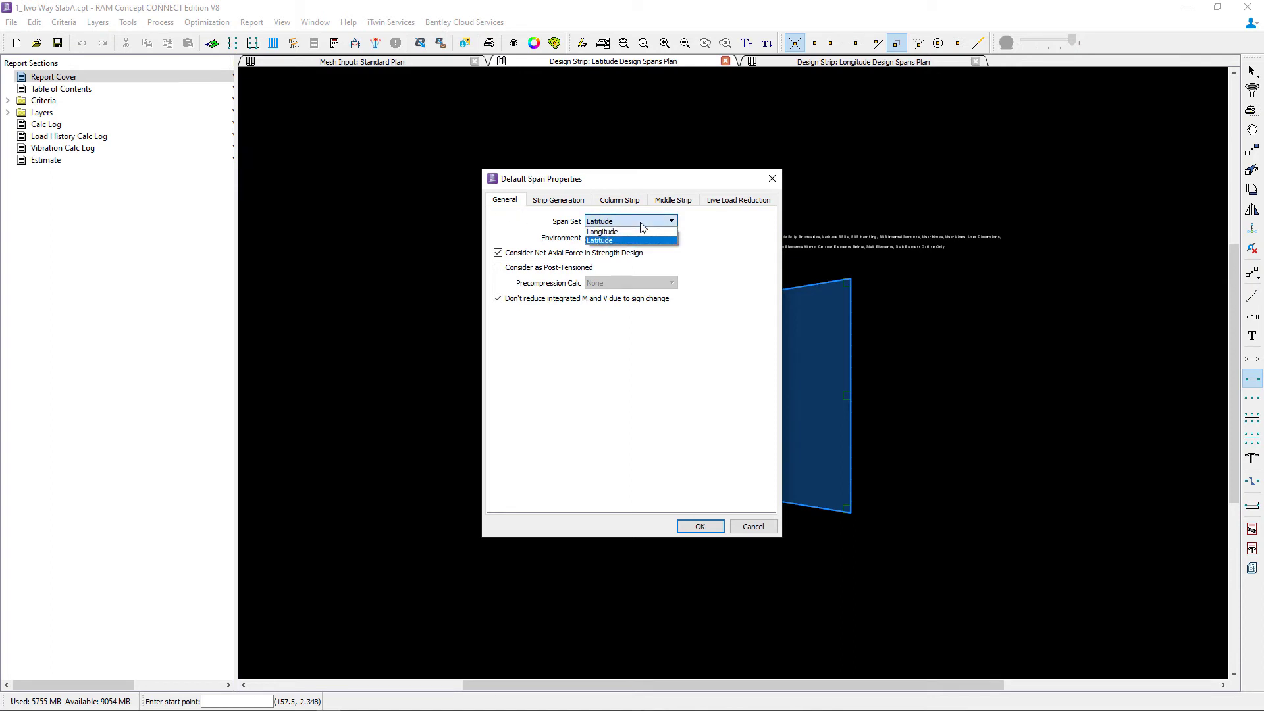
click(600, 241)
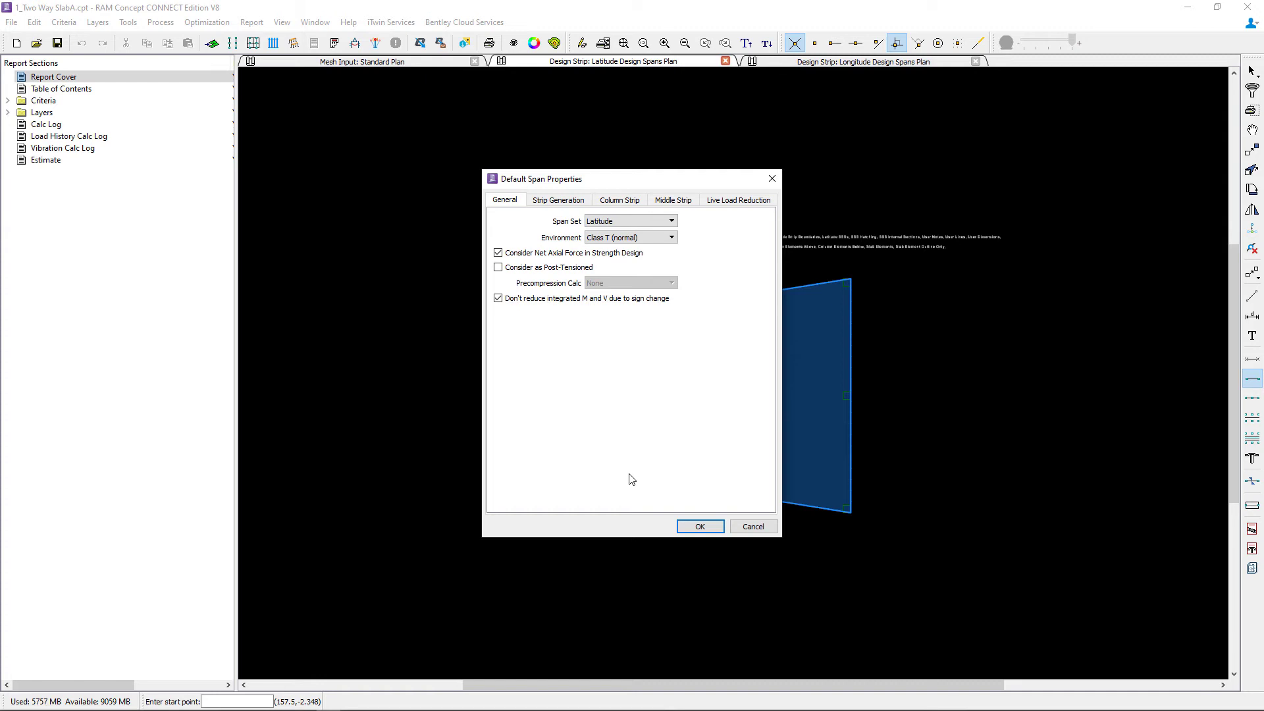
click(497, 267)
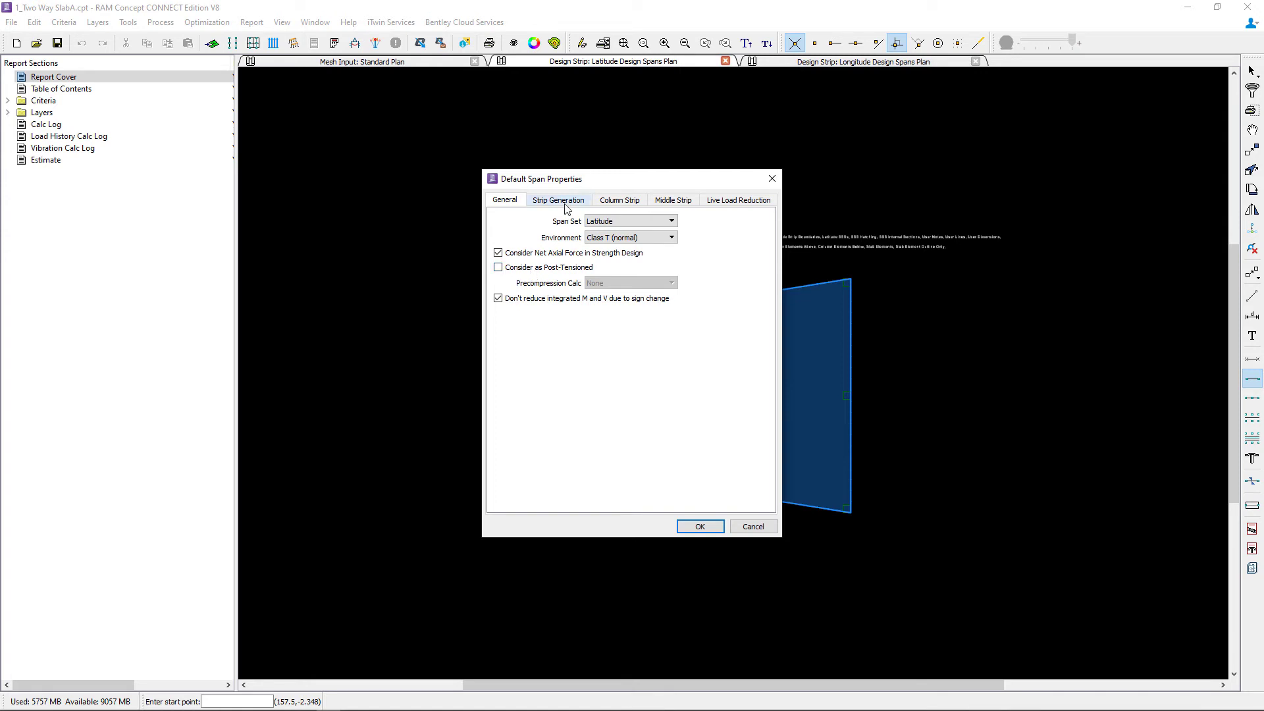
On Strip Generation, keep Automatic span width and Code Slab column strip width
click(558, 200)
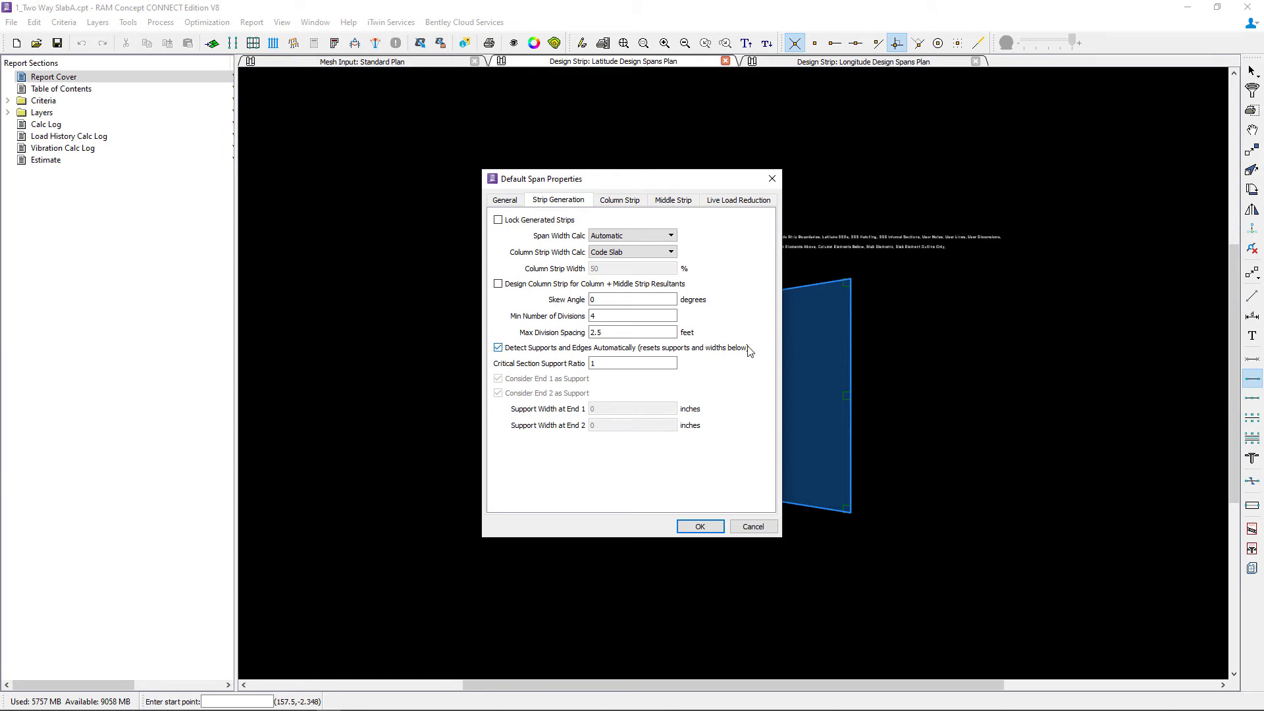
click(632, 235)
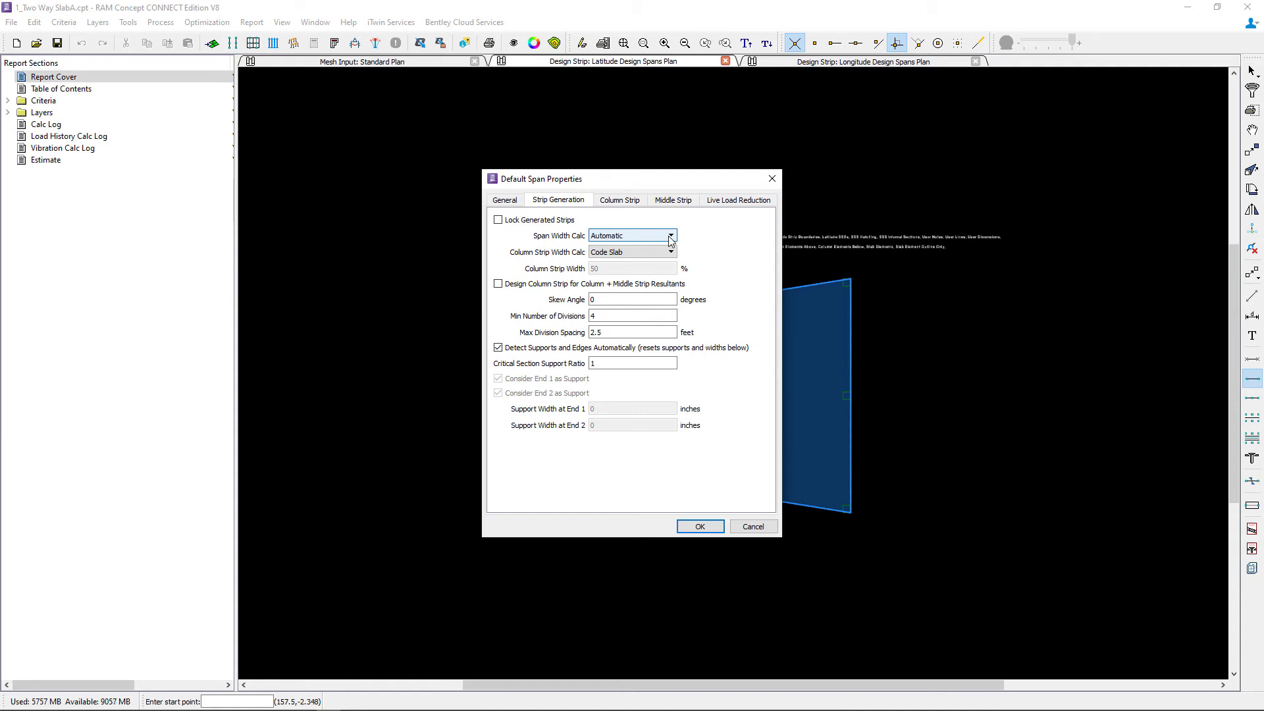
click(669, 235)
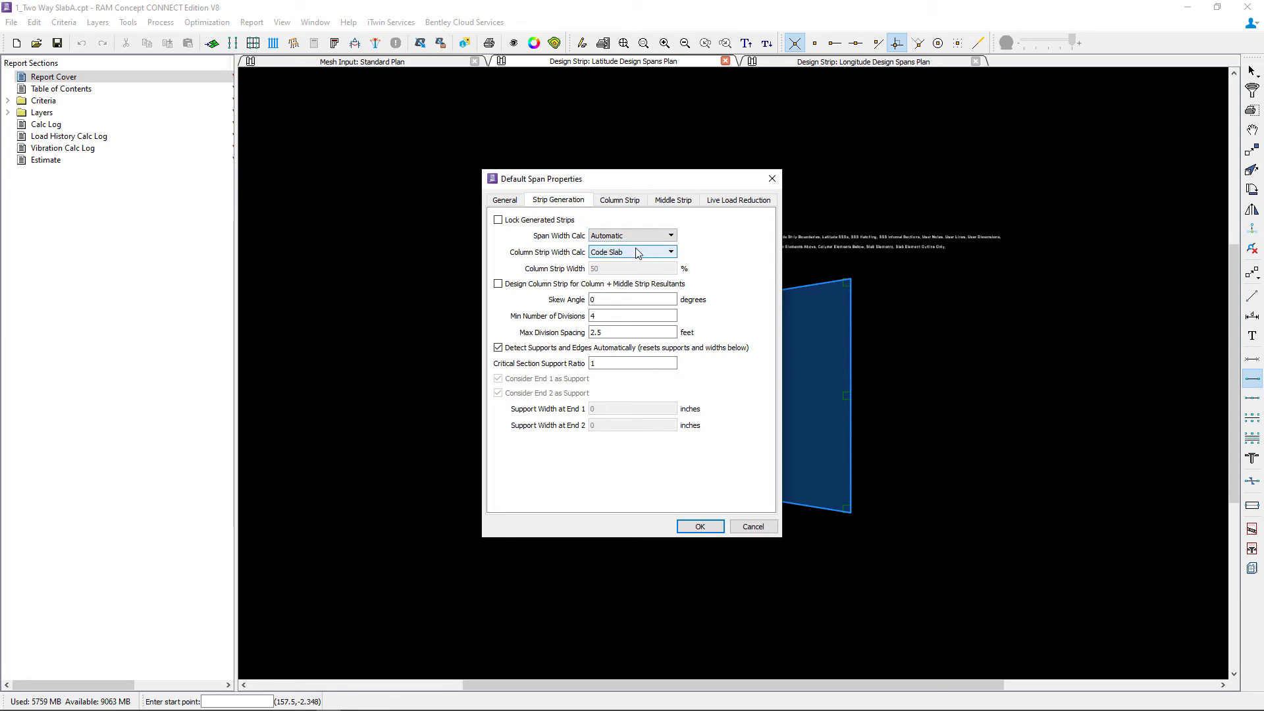
click(671, 251)
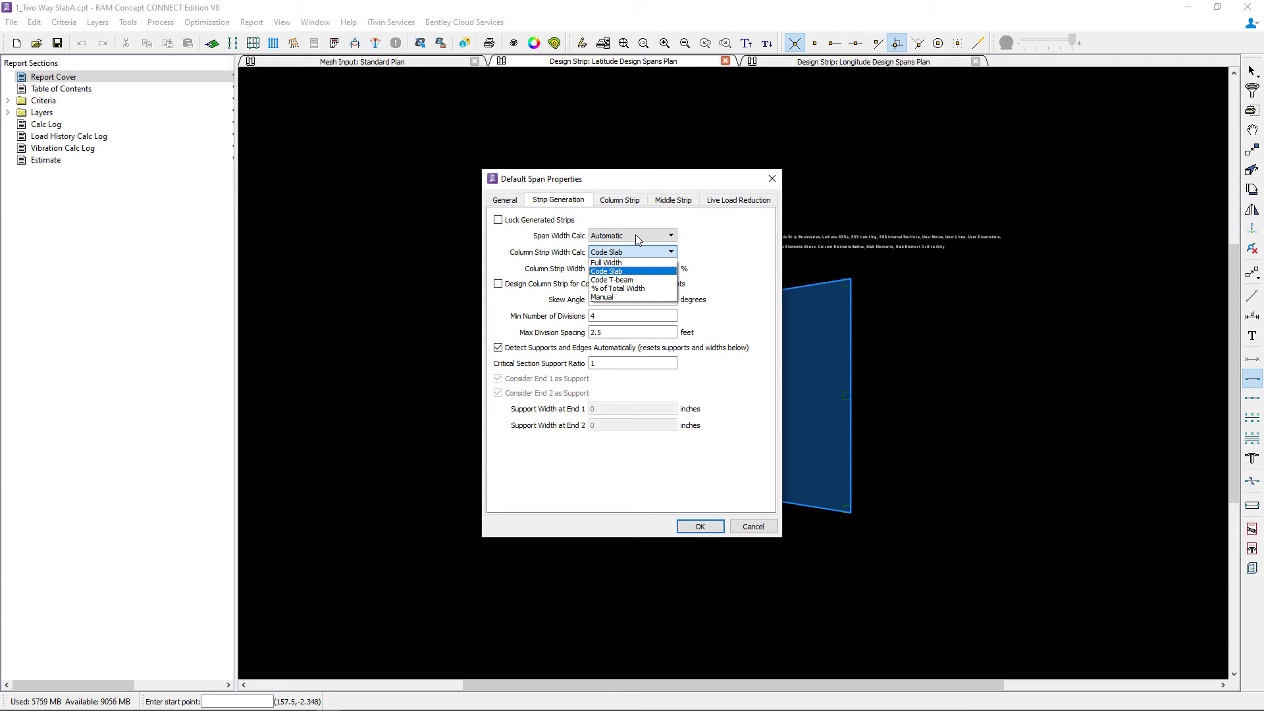
mouse_move(731, 261)
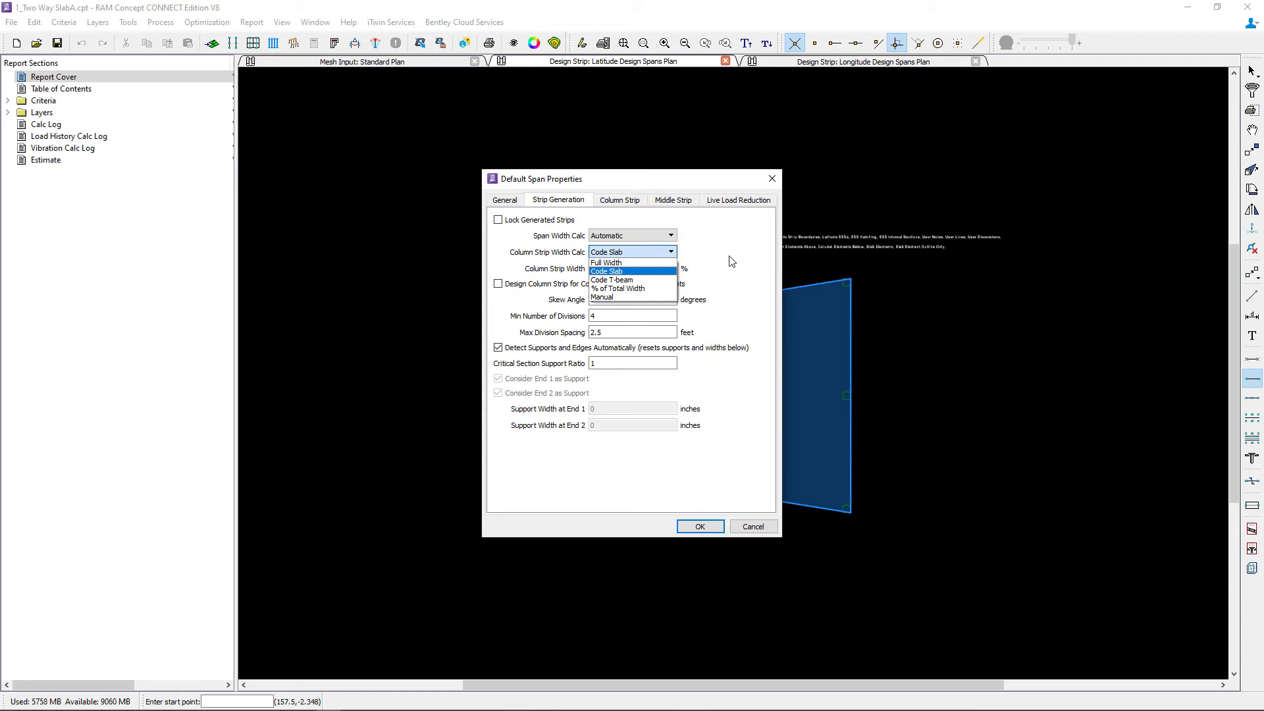
click(606, 270)
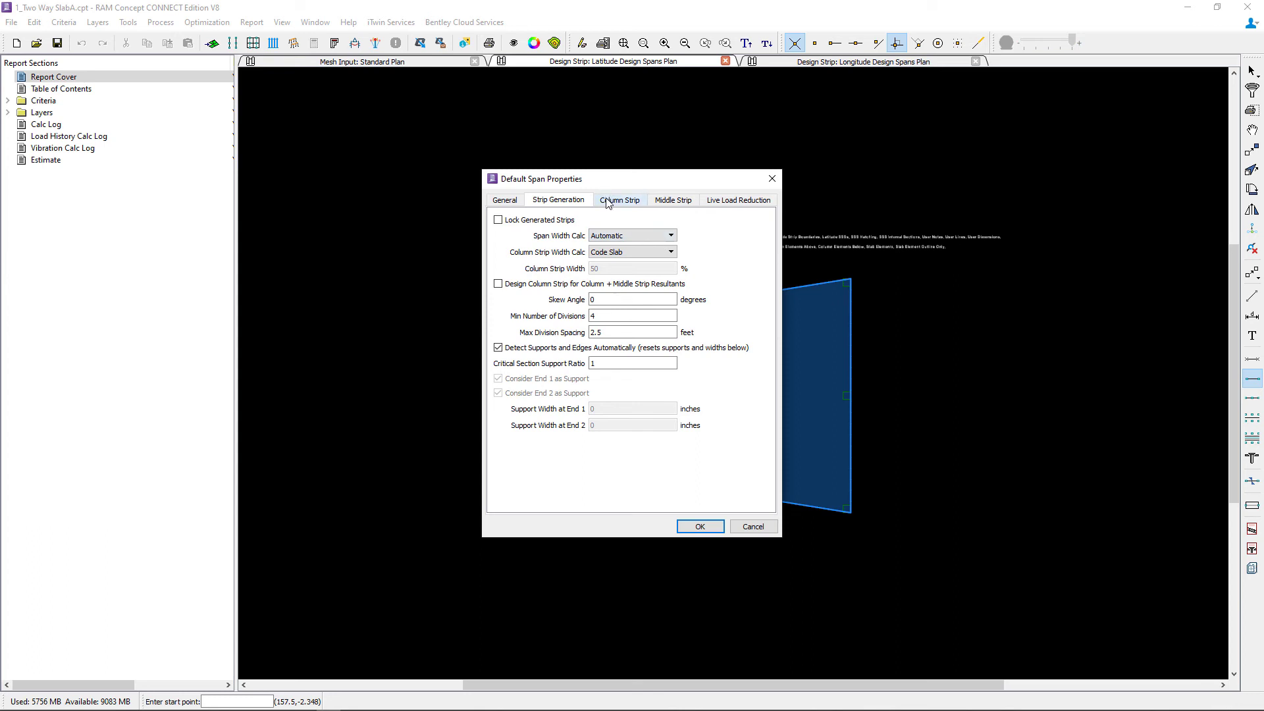
On Column Strip, keep Slab Rectangle trimming and the Two-way Slab design system
click(619, 199)
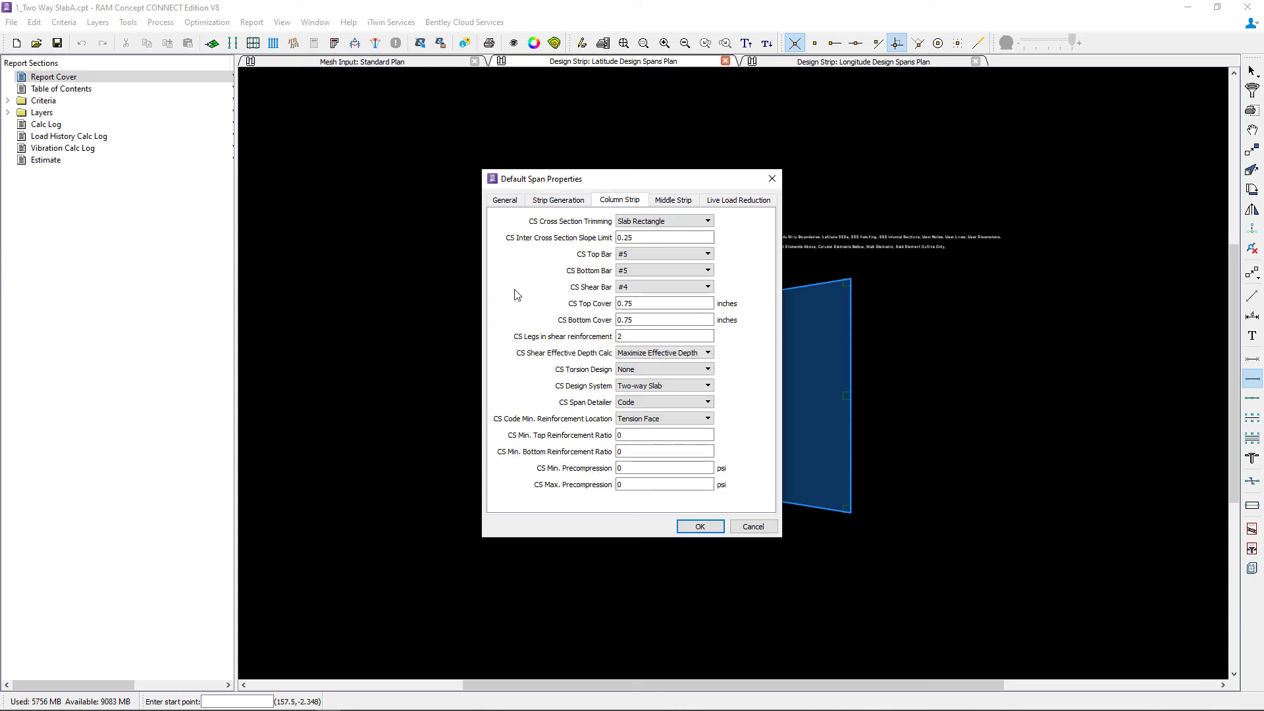
mouse_move(827, 301)
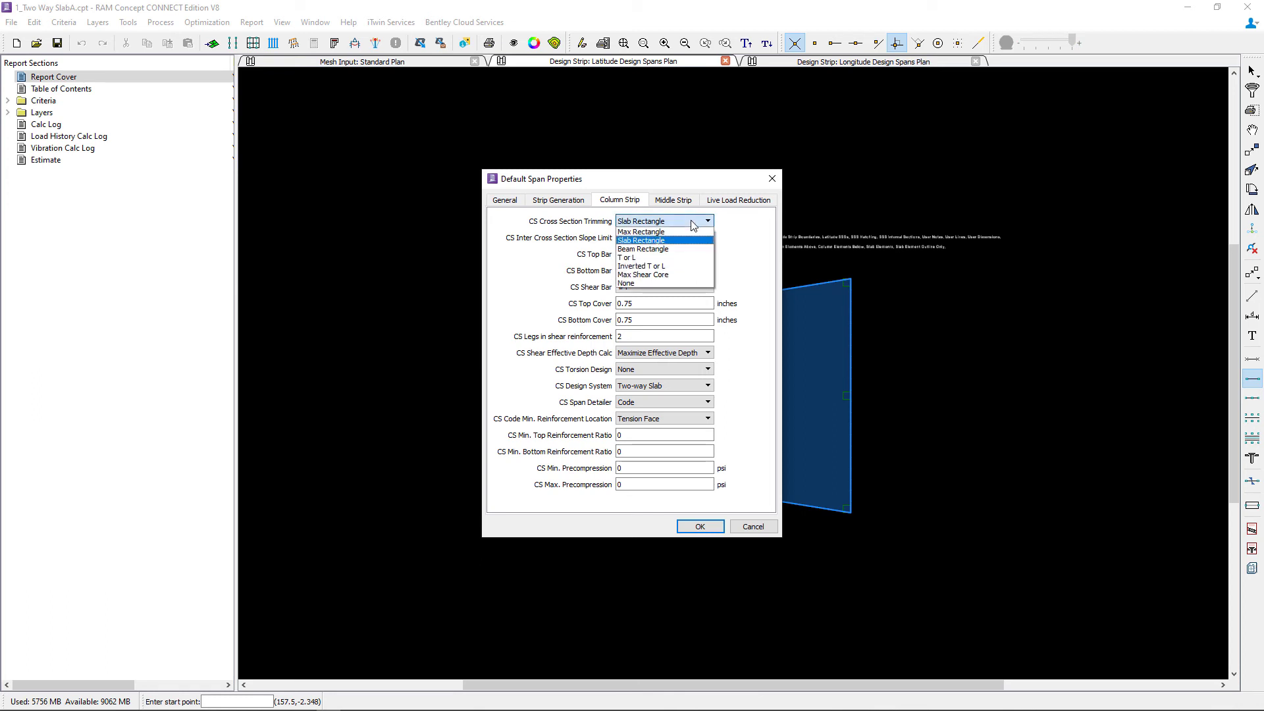
click(640, 240)
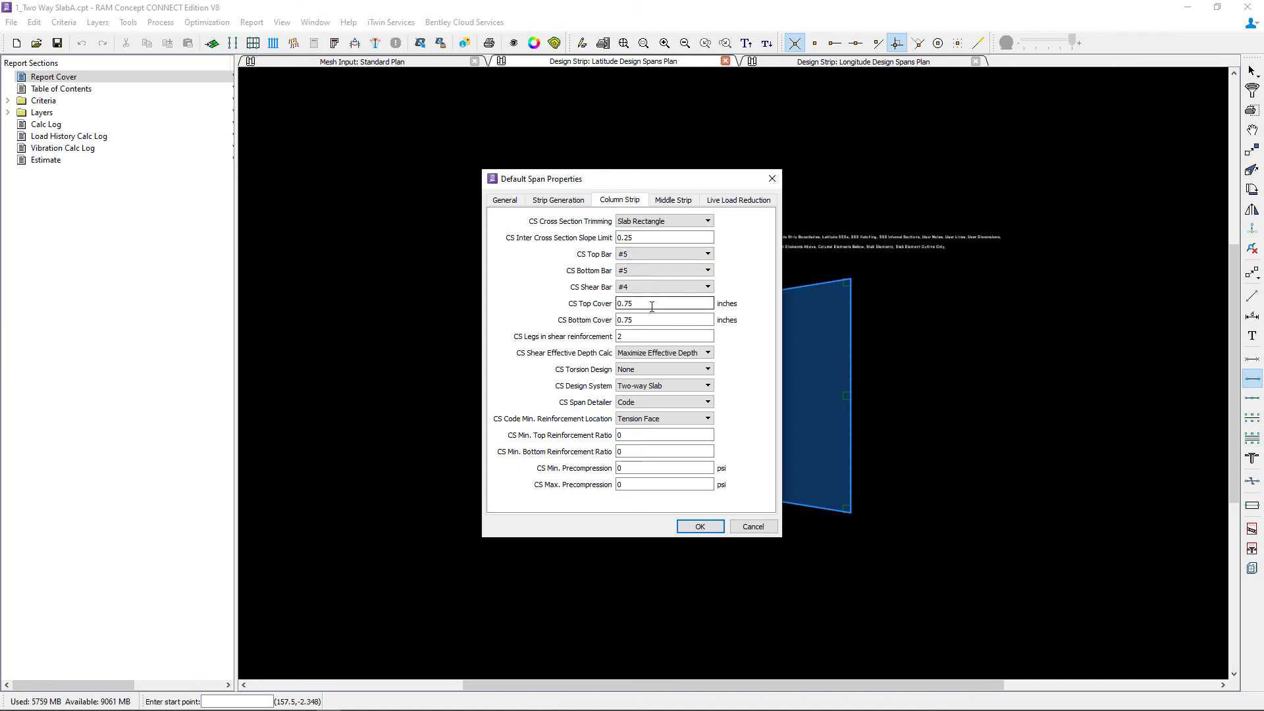
mouse_move(661, 337)
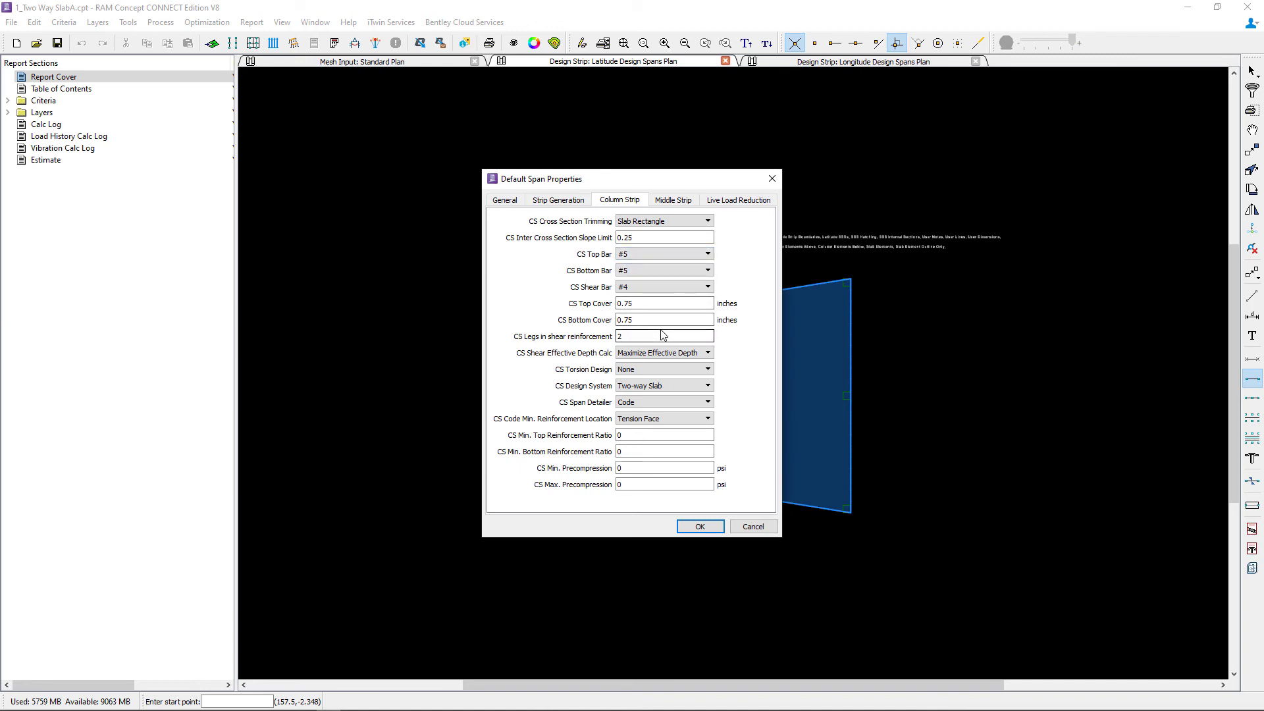
click(663, 336)
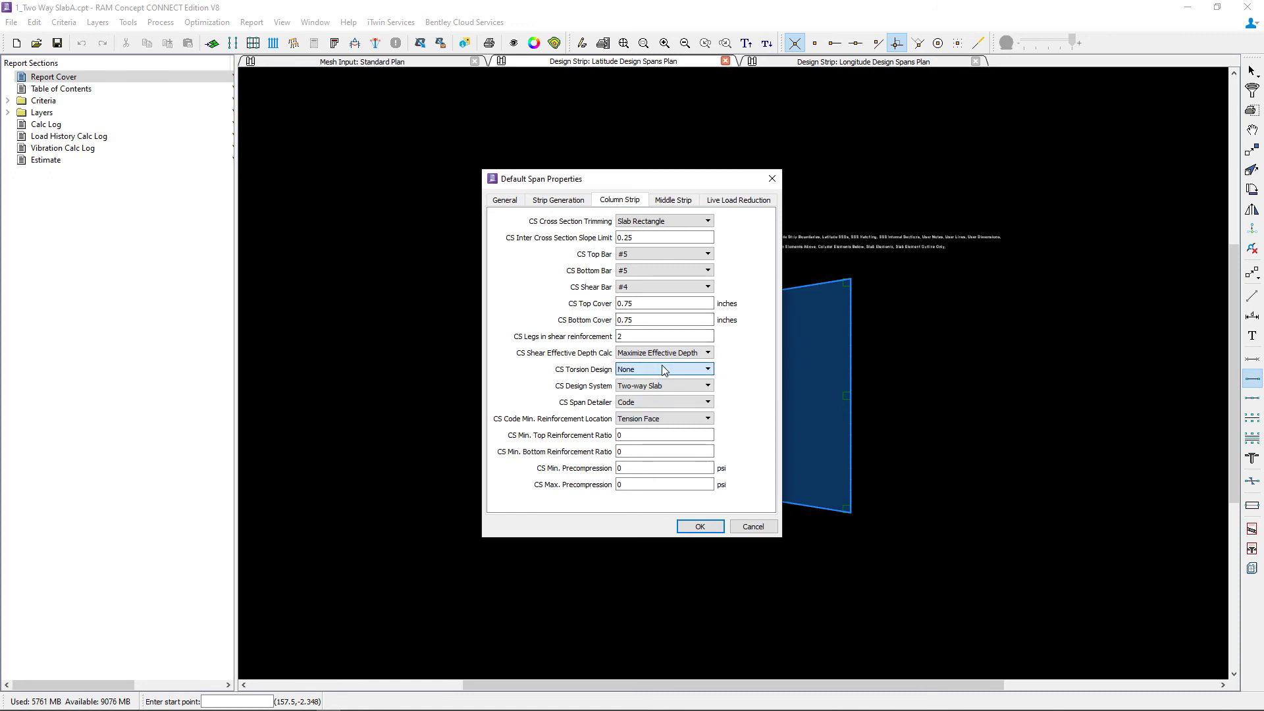
click(706, 385)
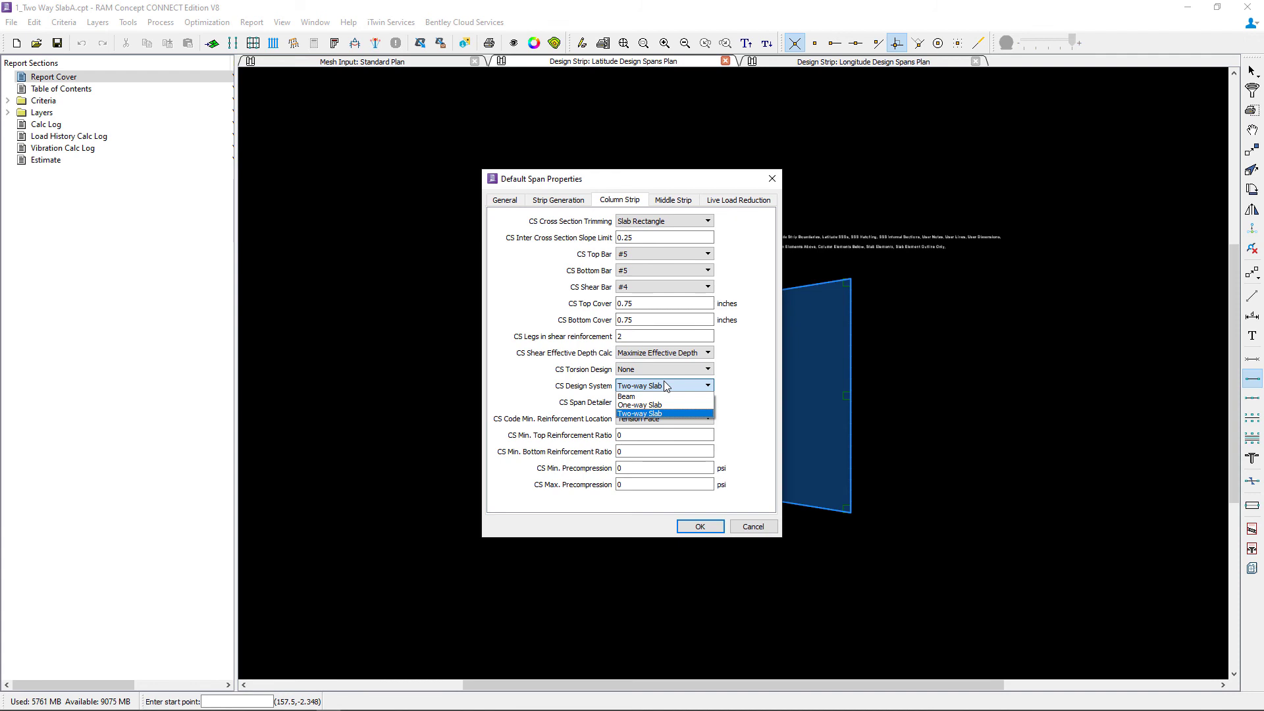
click(639, 413)
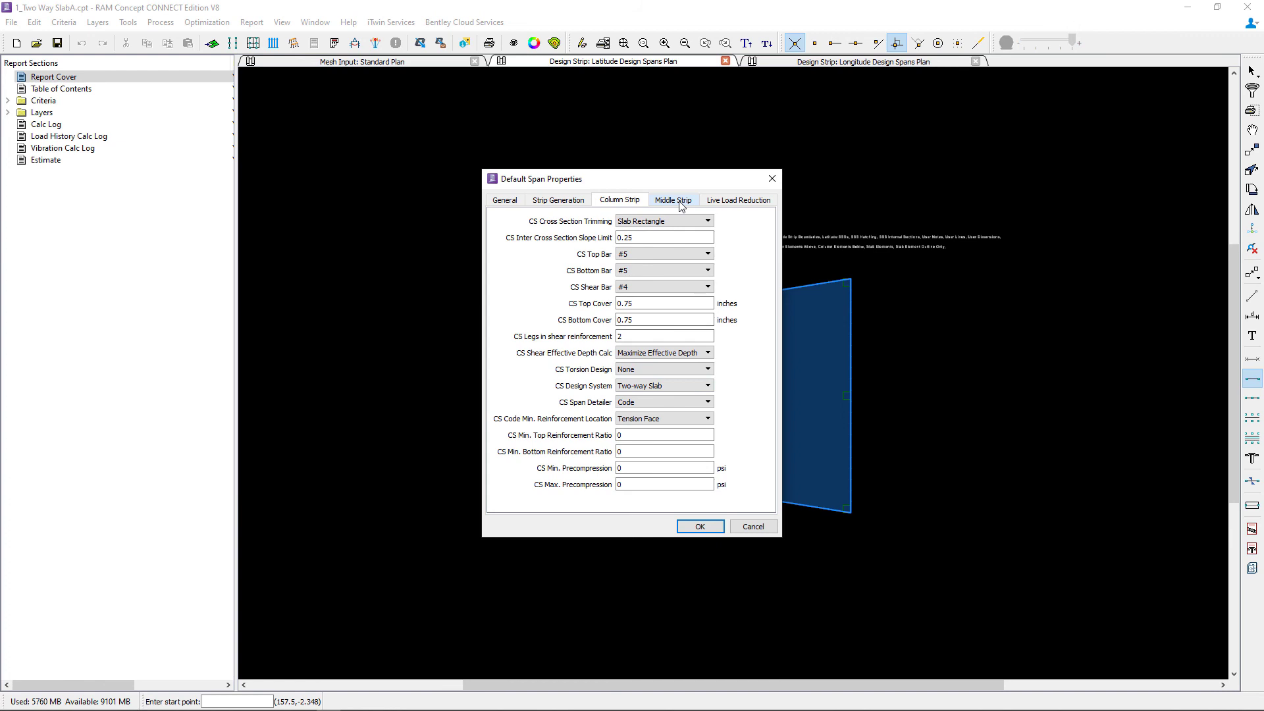
Confirm the middle strip uses column strip properties, then show Live Load Reduction settings
click(672, 199)
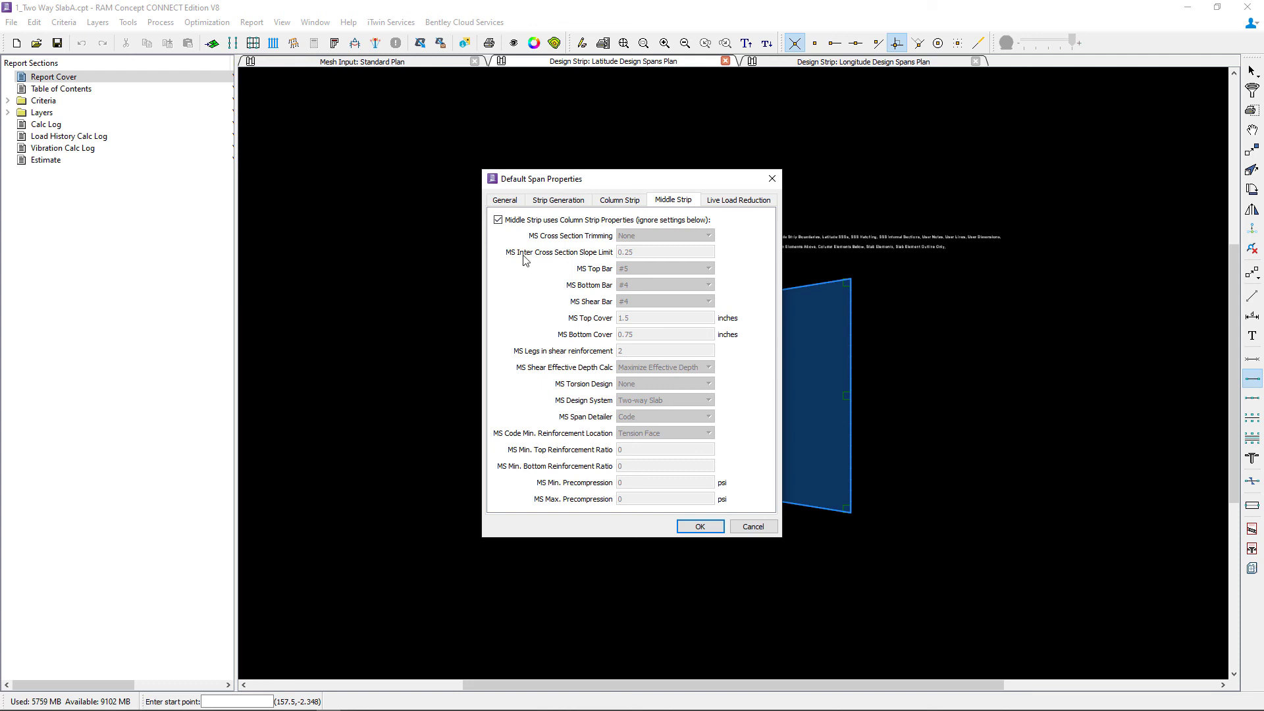
mouse_move(503, 233)
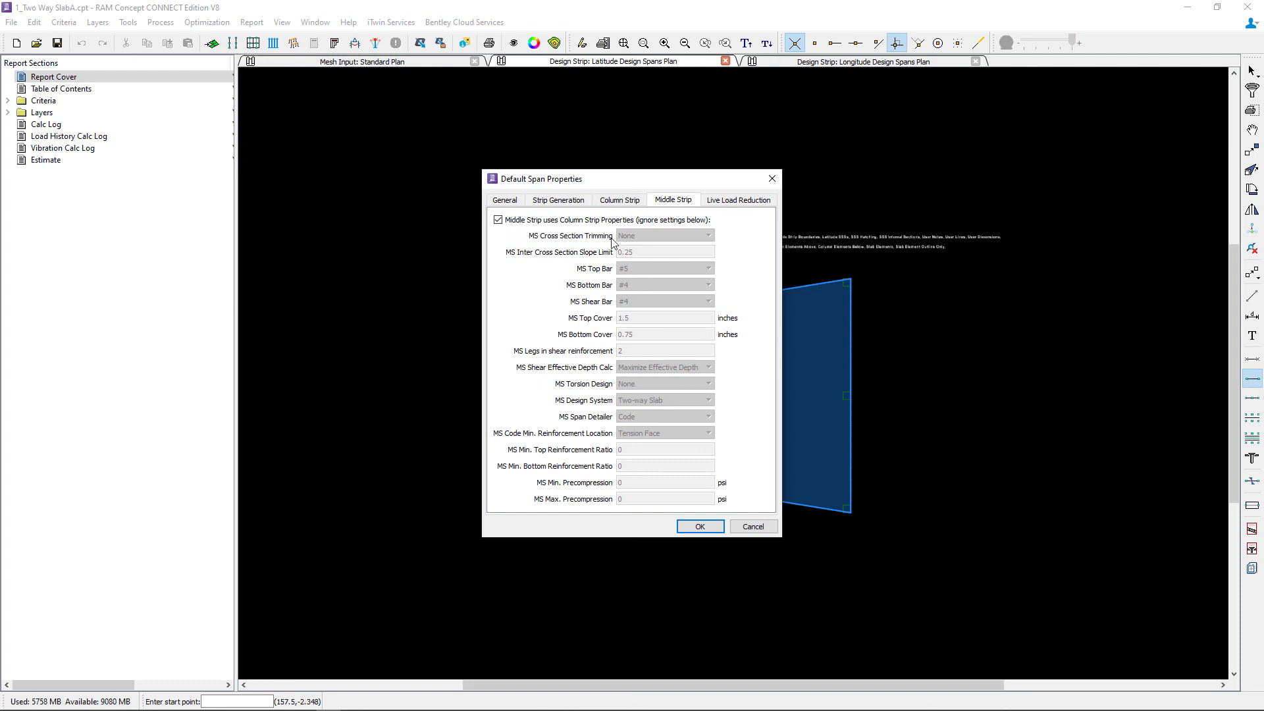
mouse_move(661, 443)
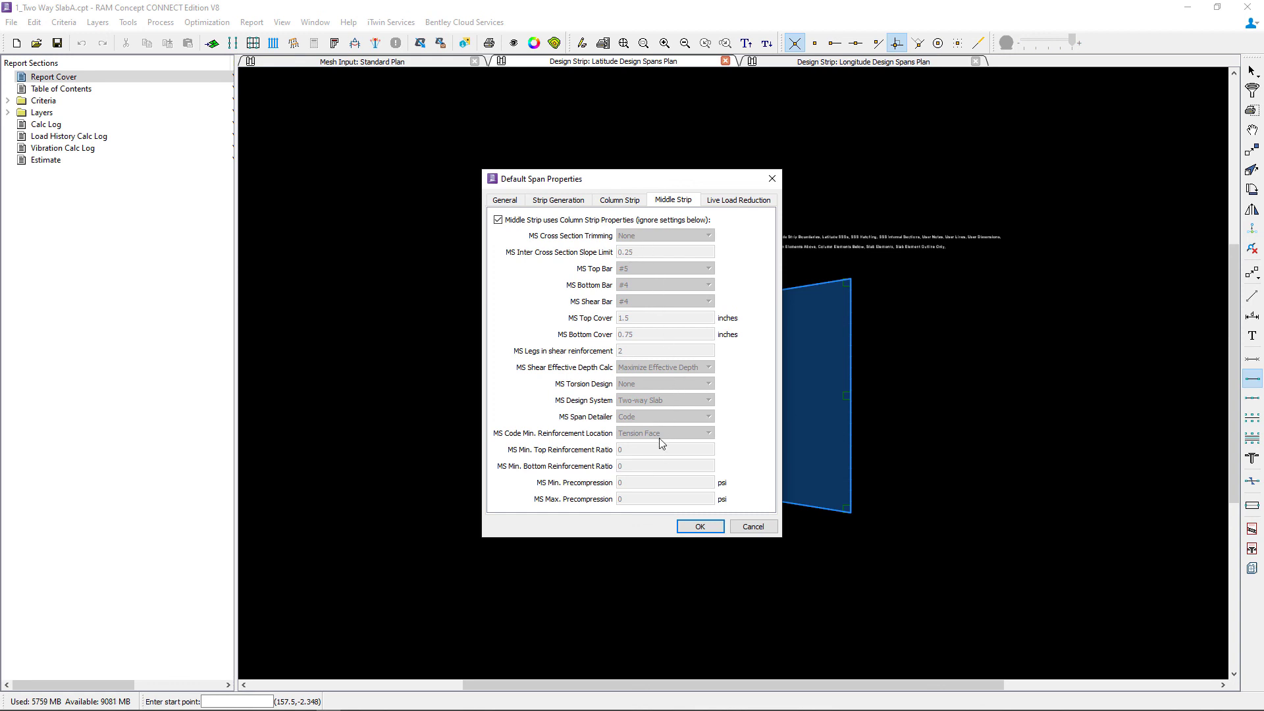
mouse_move(631, 243)
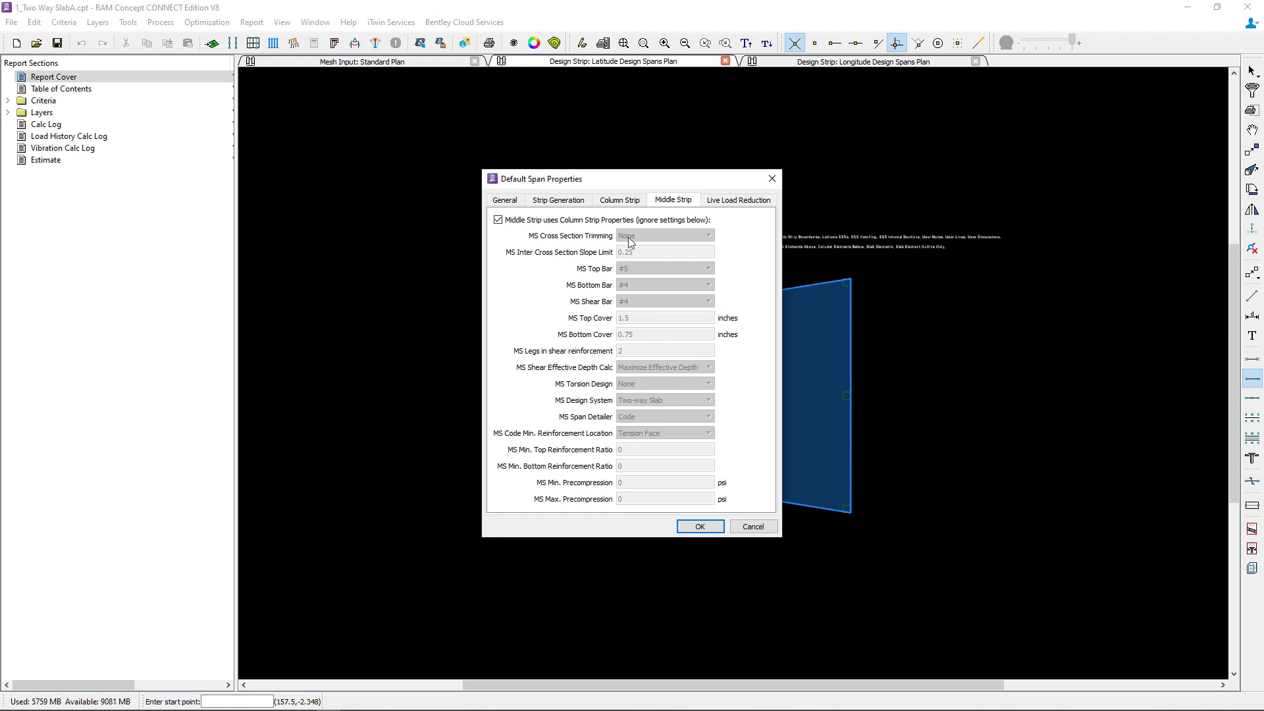
mouse_move(578, 327)
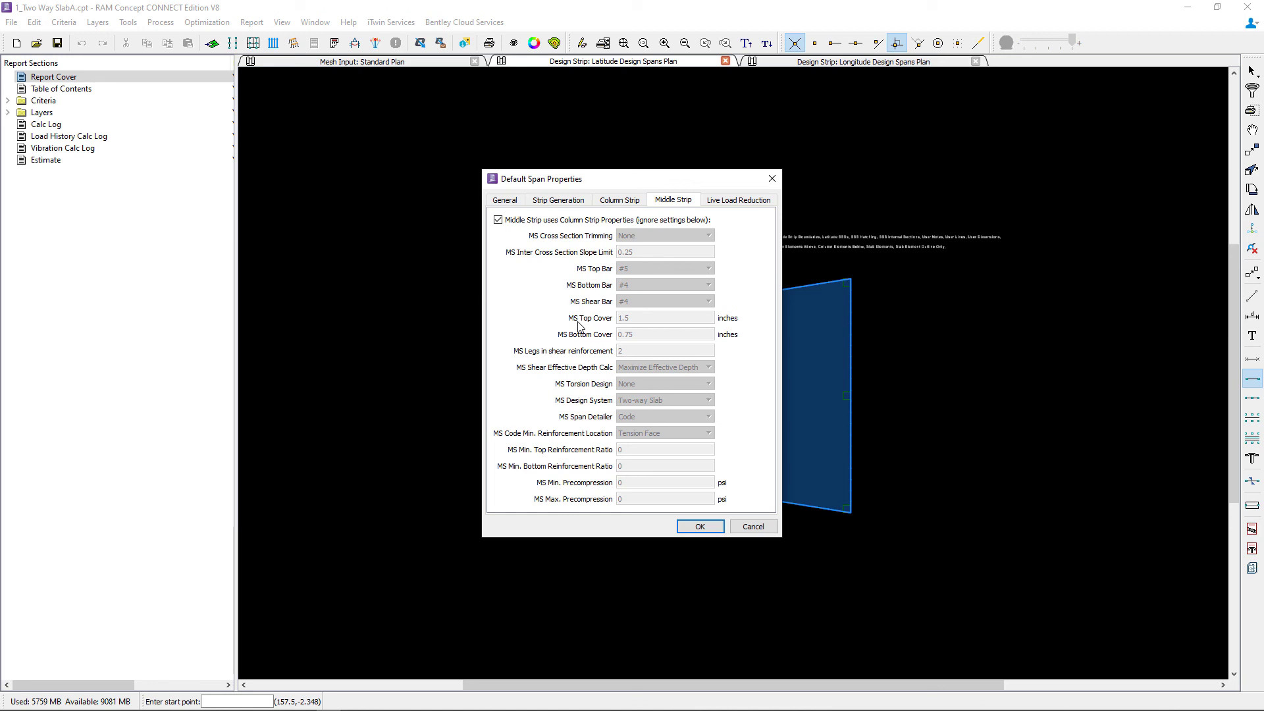
click(736, 199)
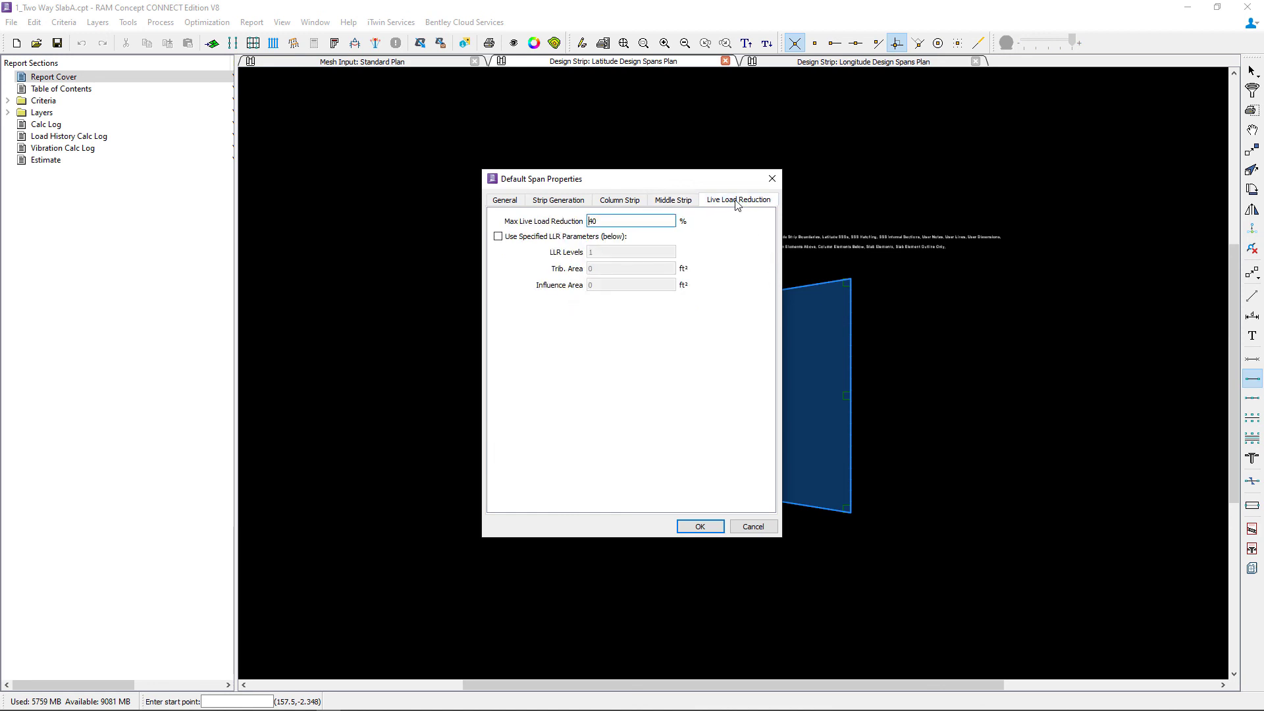
mouse_move(740, 256)
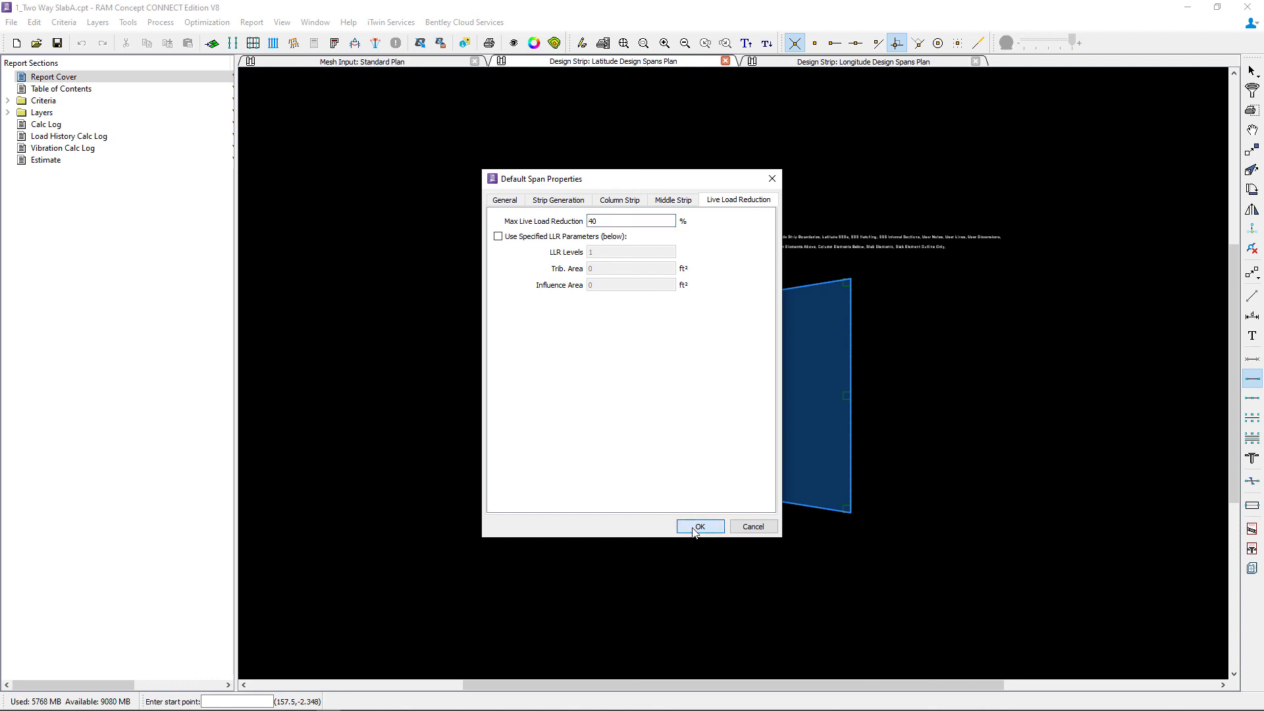
Accept the default span properties with 40% maximum live load reduction
click(696, 527)
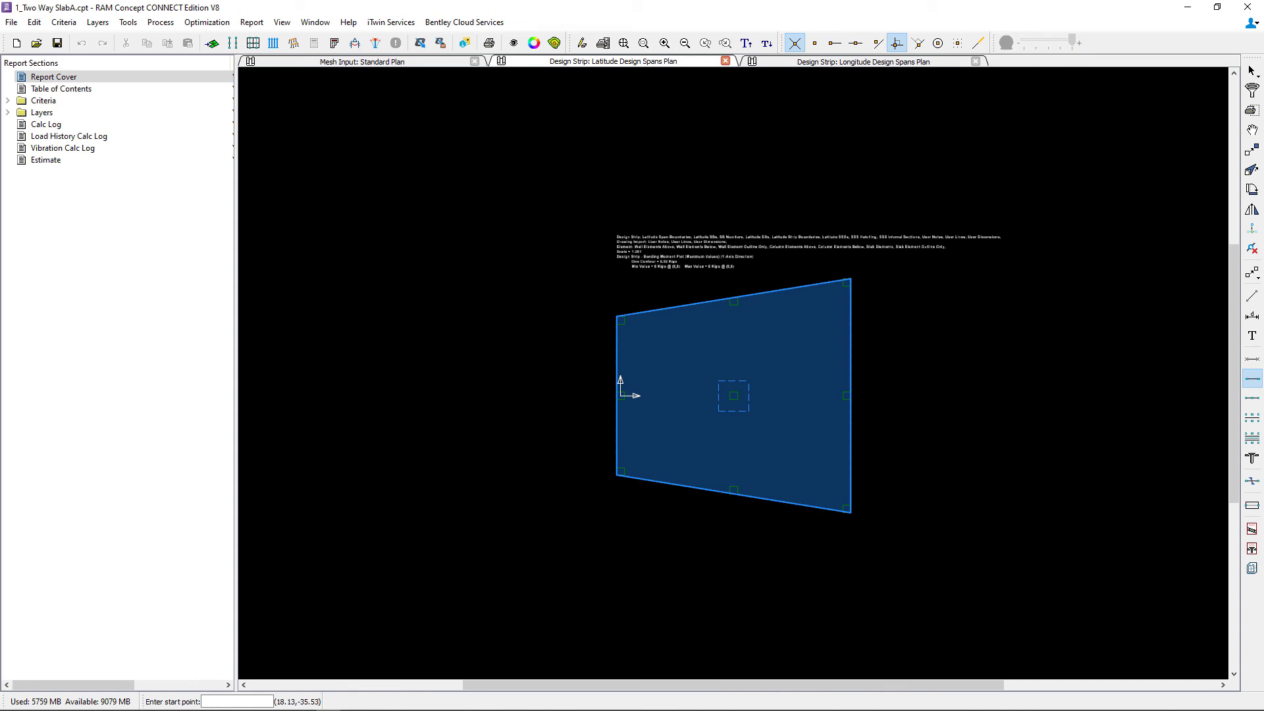